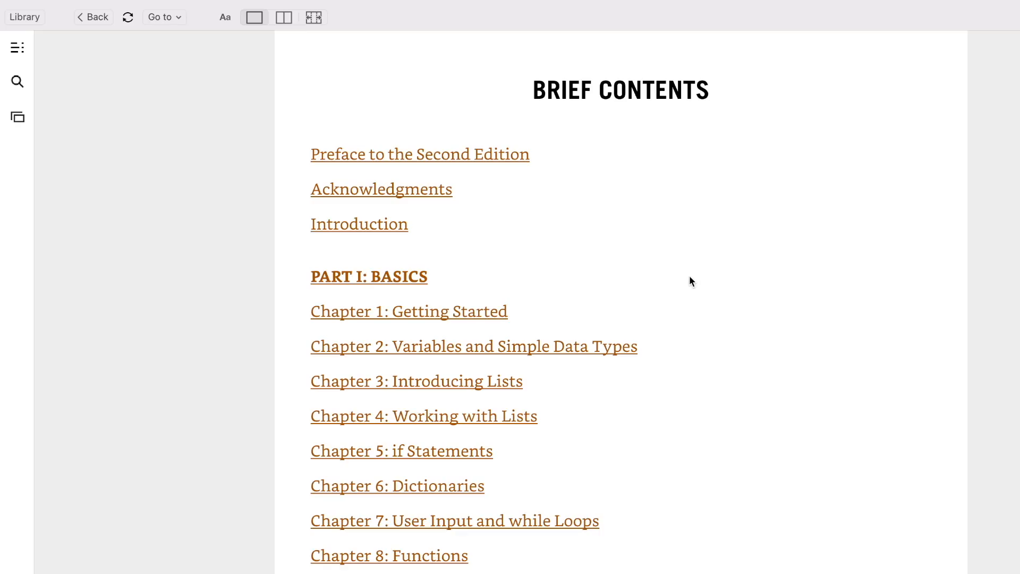
mouse_move(709, 316)
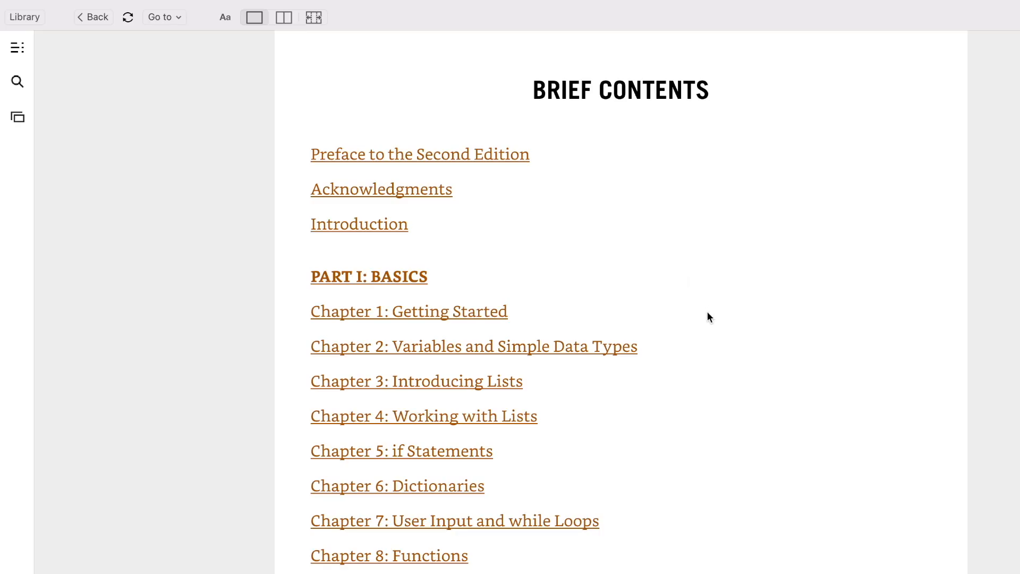
mouse_move(701, 411)
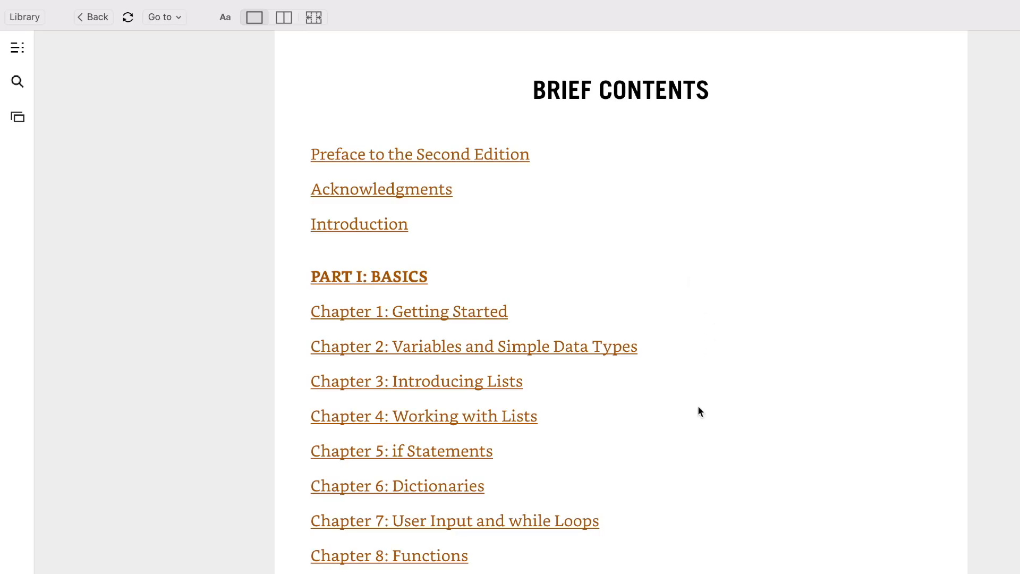
mouse_move(638, 571)
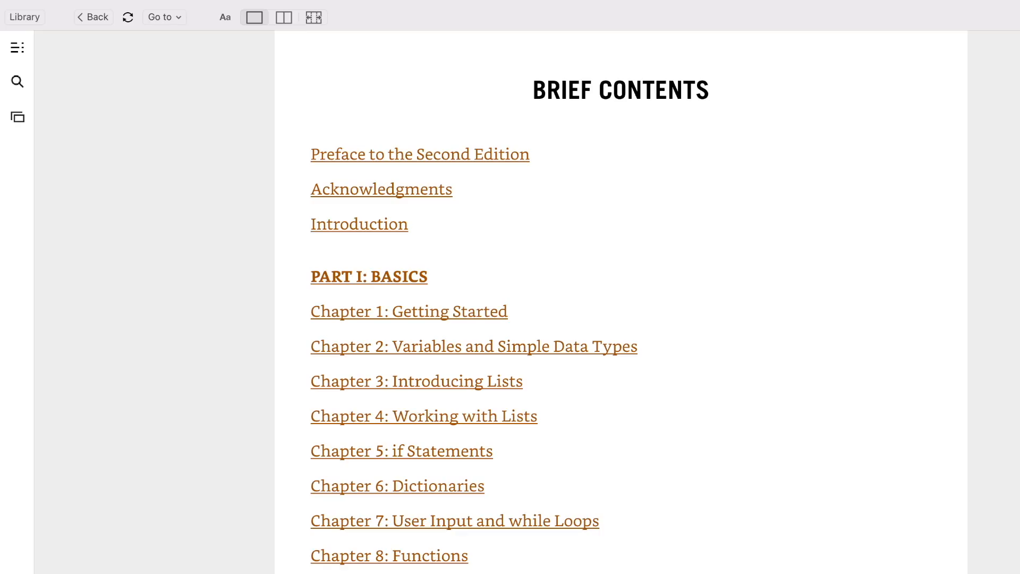
Step: Scroll the Brief Contents down to Part II: Projects, showing chapters 12 through 20
scroll(down, 3)
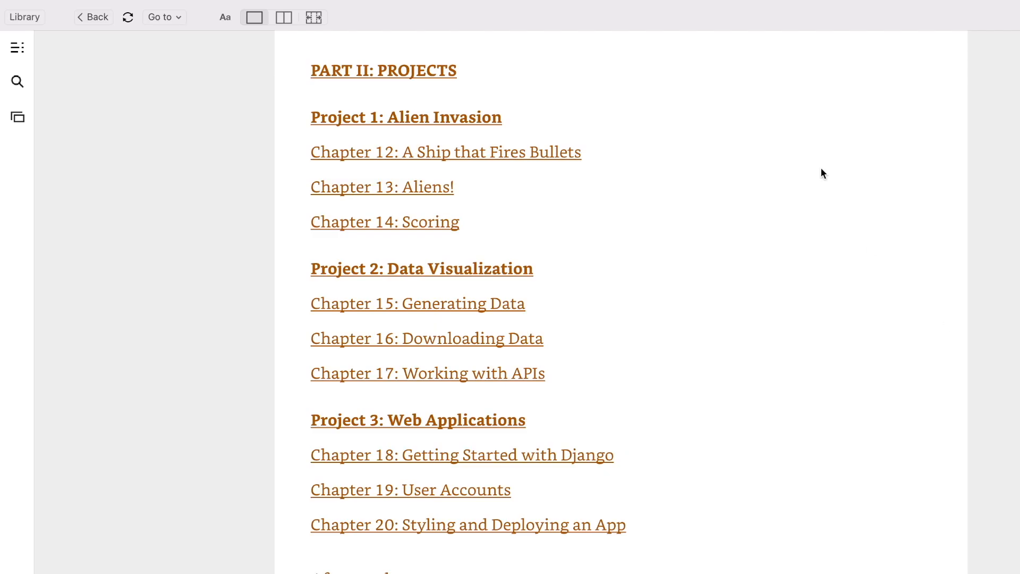
mouse_move(764, 280)
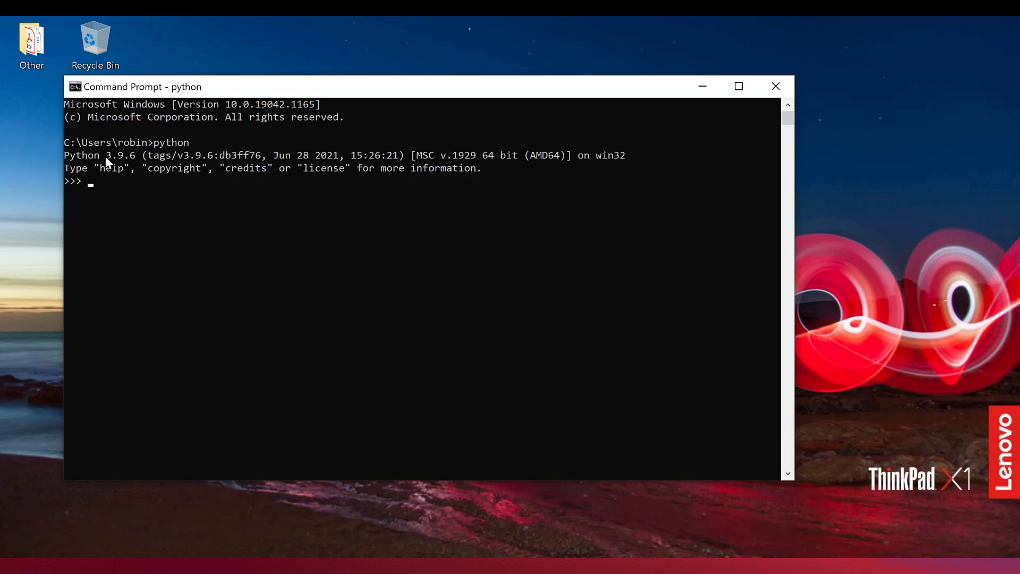
mouse_move(457, 444)
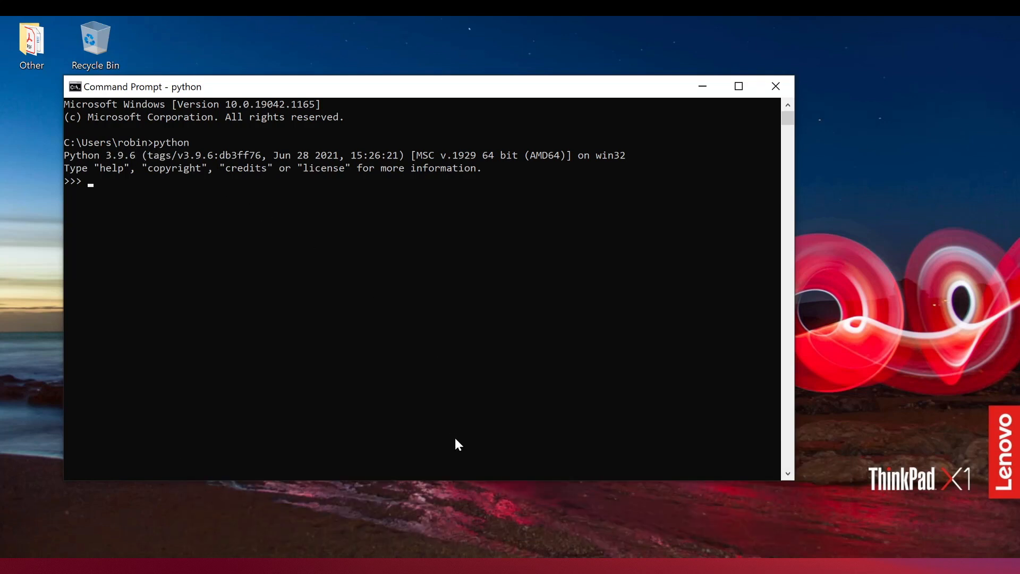
mouse_move(475, 498)
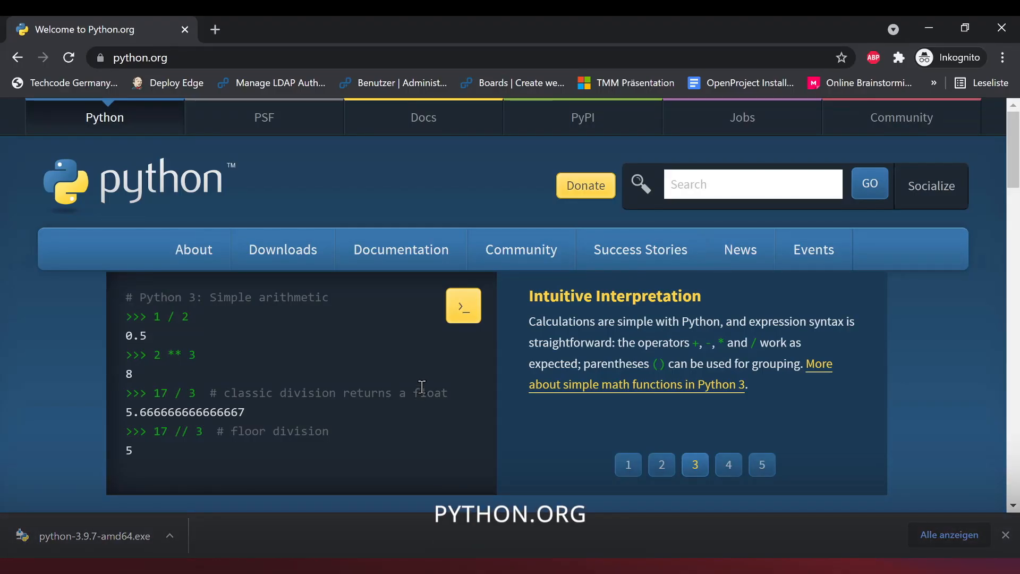
mouse_move(283, 249)
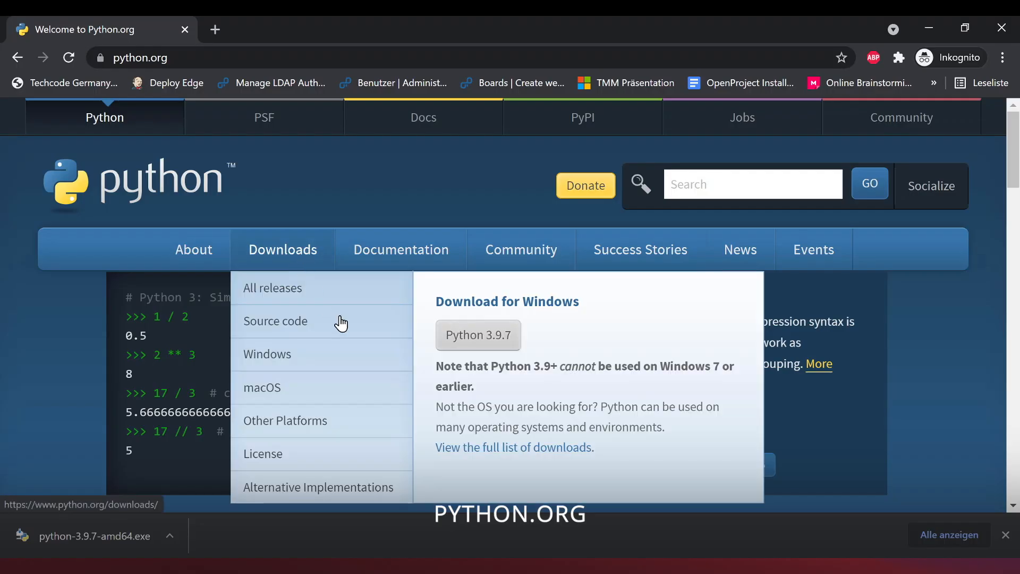
Step: Show python.org's Downloads panel offering Python 3.9.7 for Windows
click(478, 335)
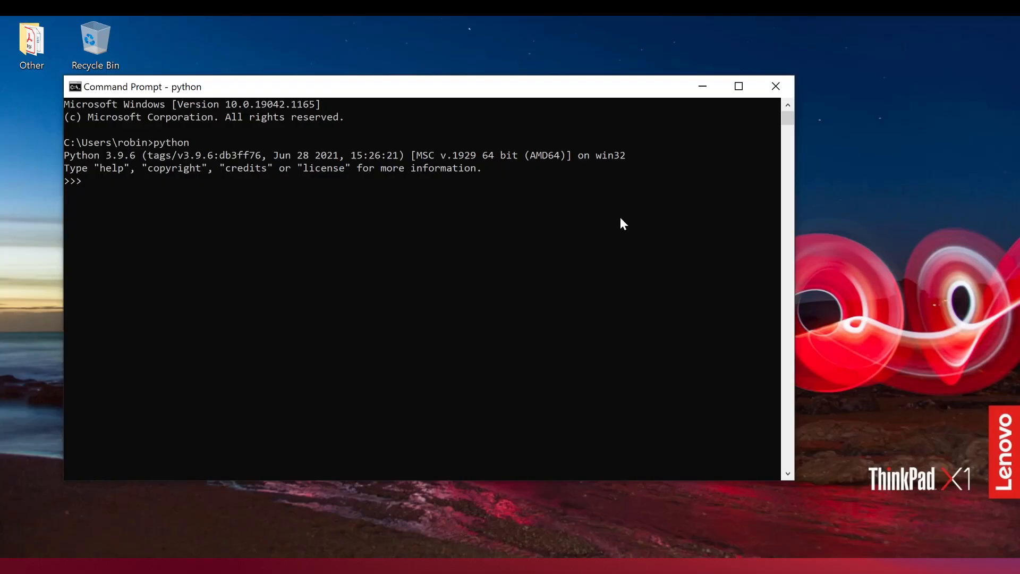
Step: Enter print("Hello Python interpreter!") at the Command Prompt's >>> prompt
click(431, 282)
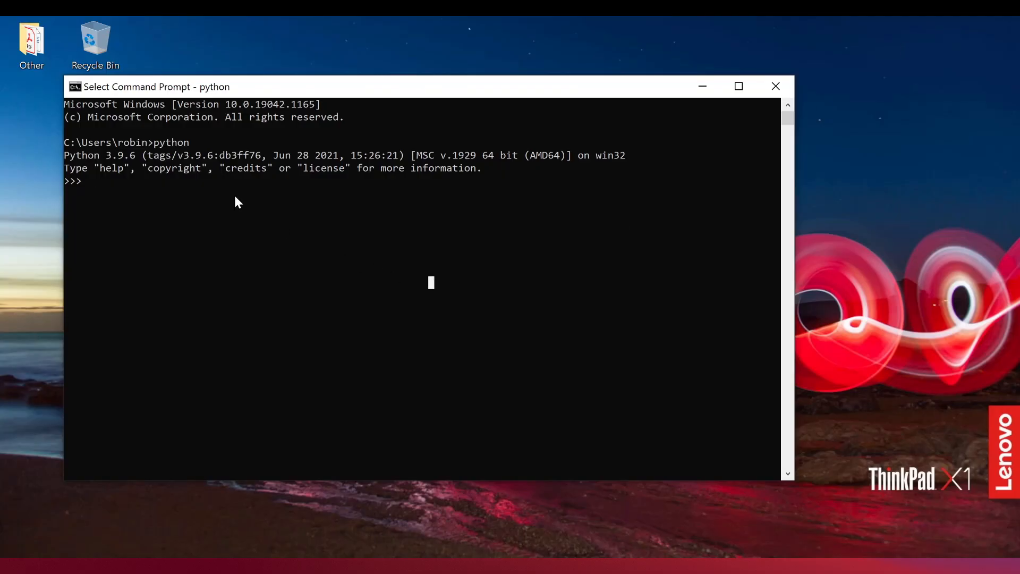
mouse_move(198, 236)
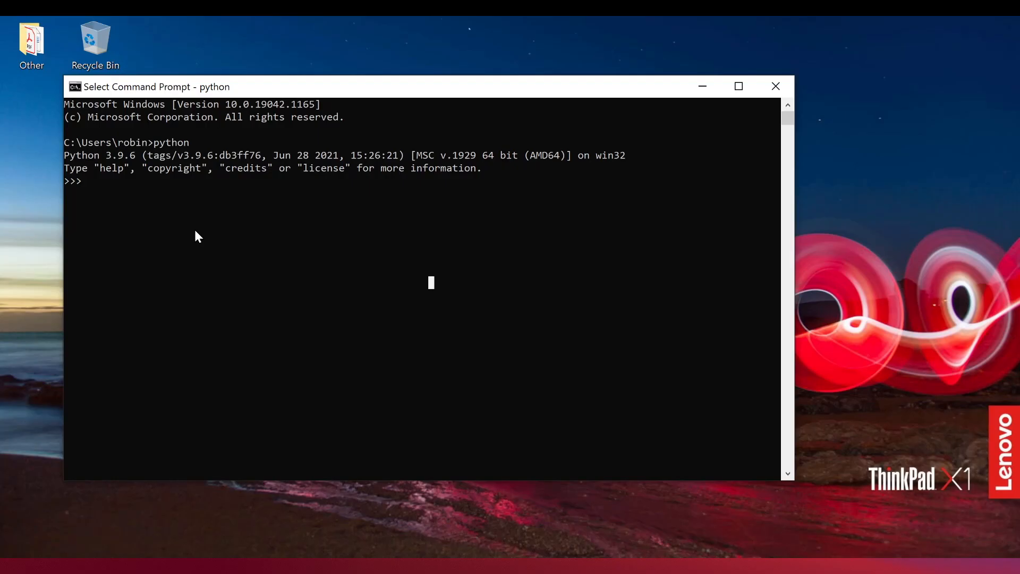
text(print()
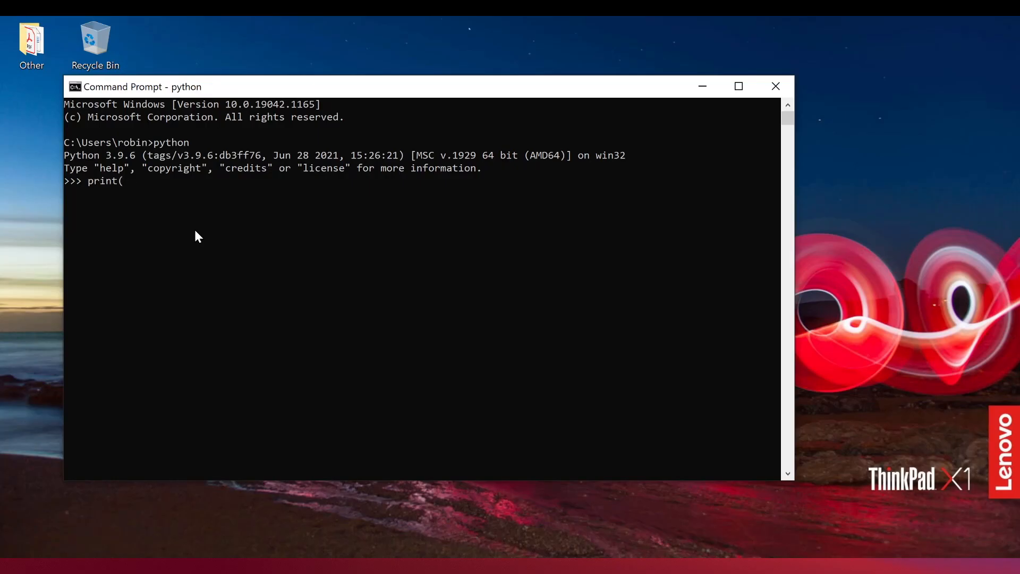
text("Hello)
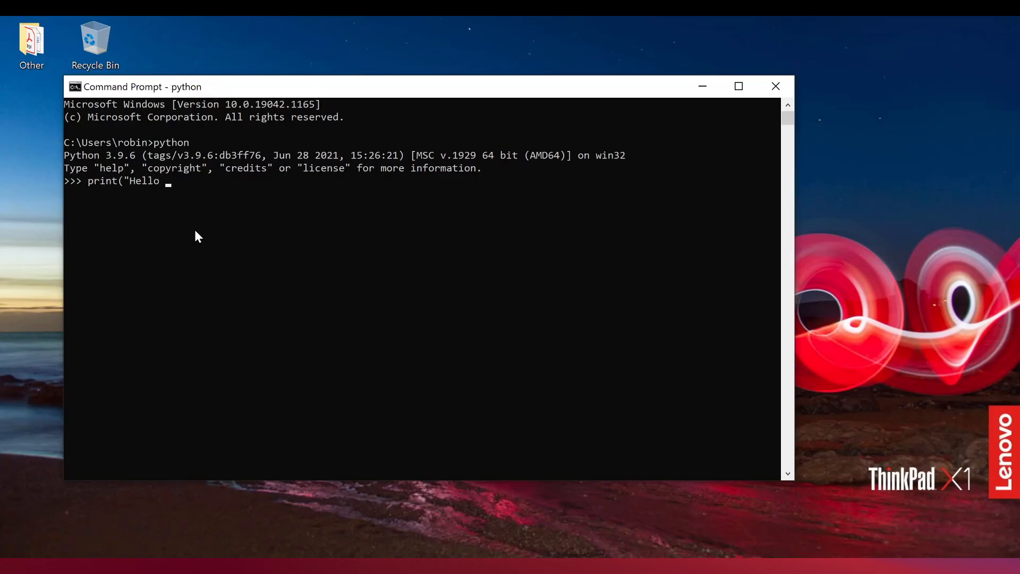
text(Python interp)
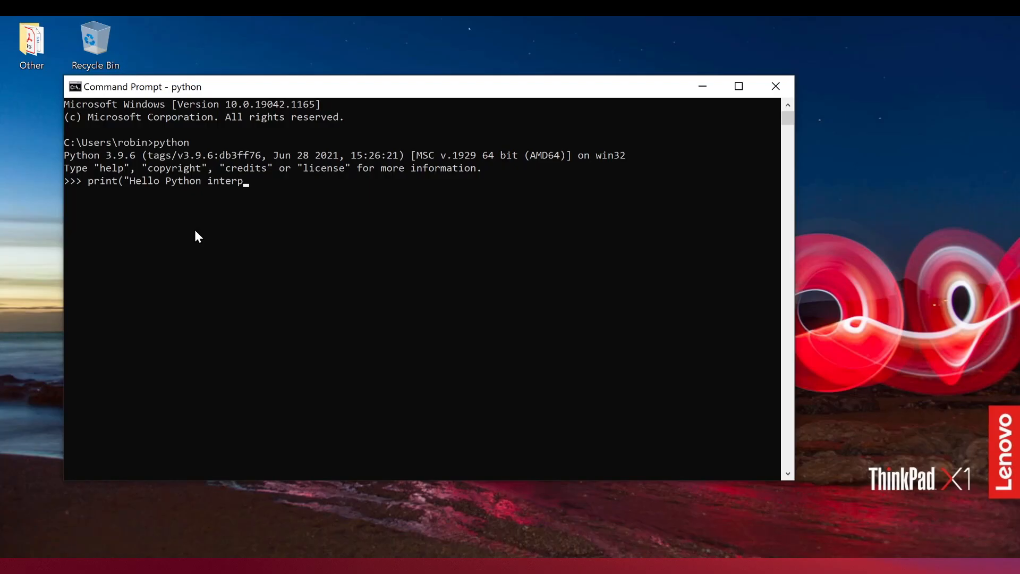
text(reter"!))
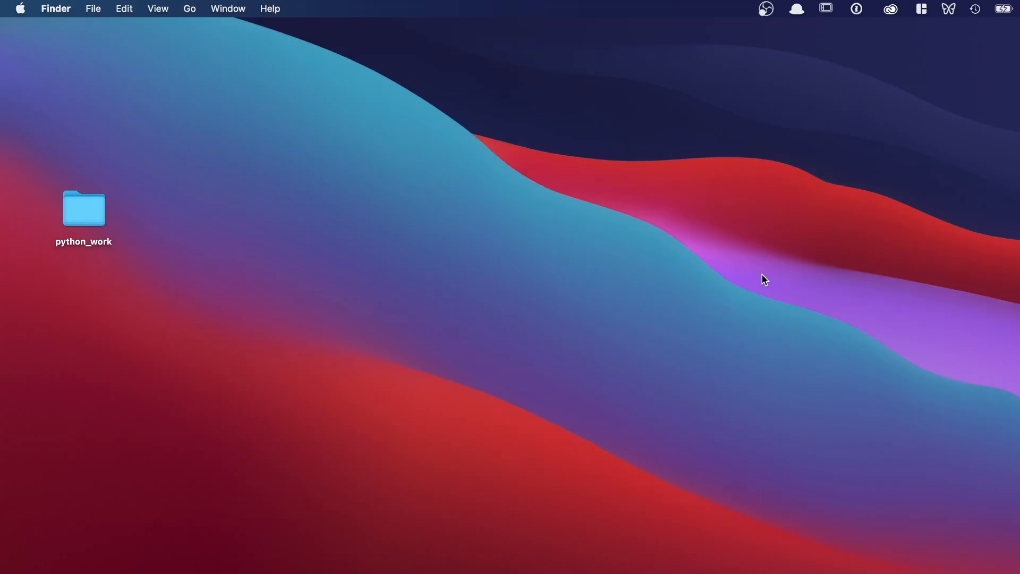
Step: Launch Terminal through Spotlight search and start the python3 interpreter
key(cmd+space)
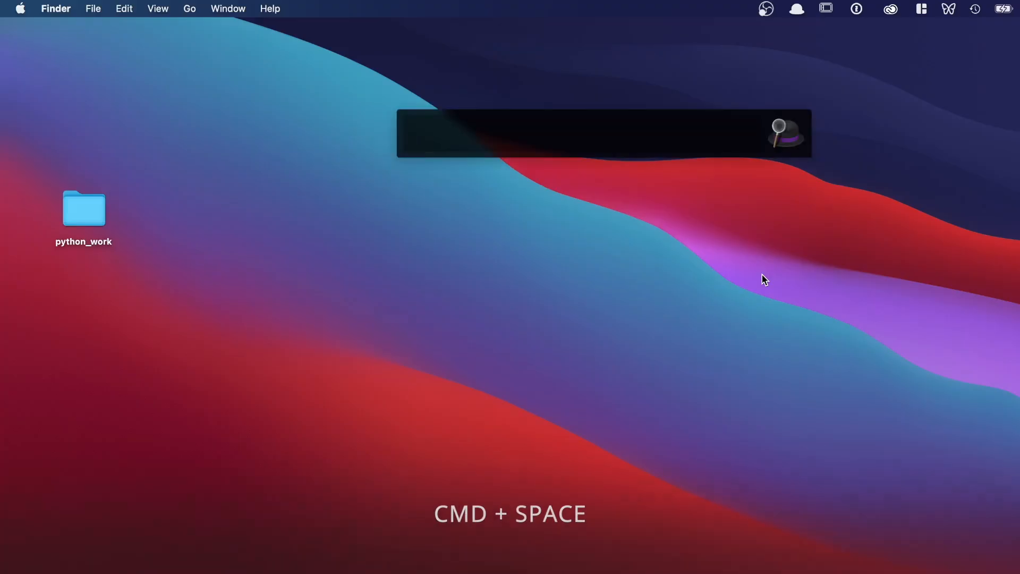
text(t)
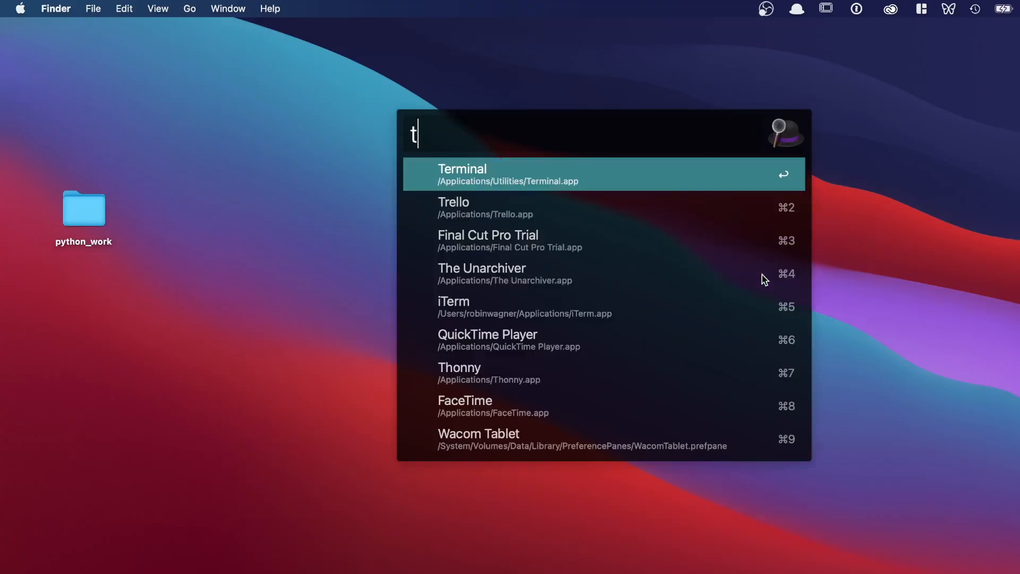
text(er)
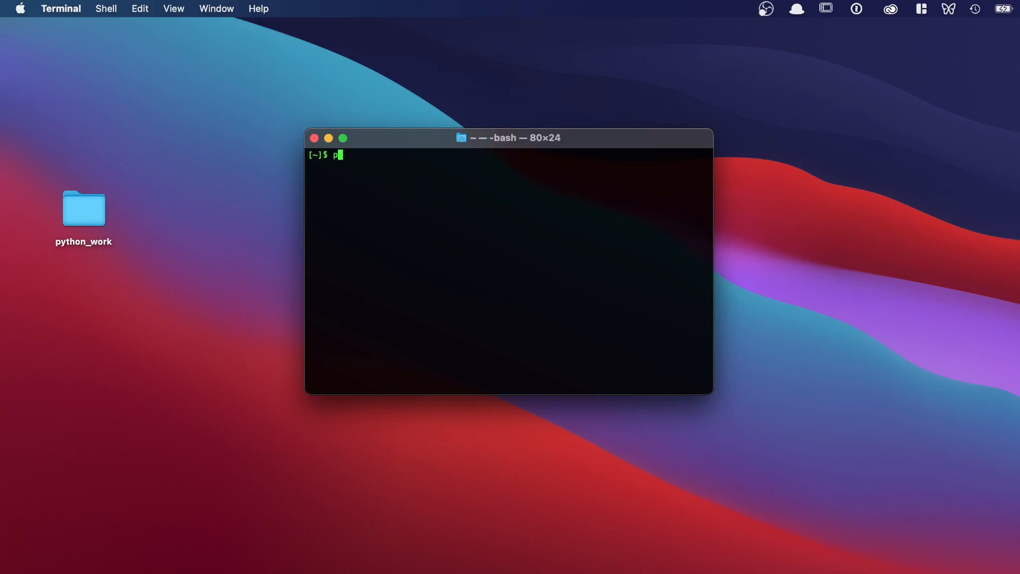
text(ython3)
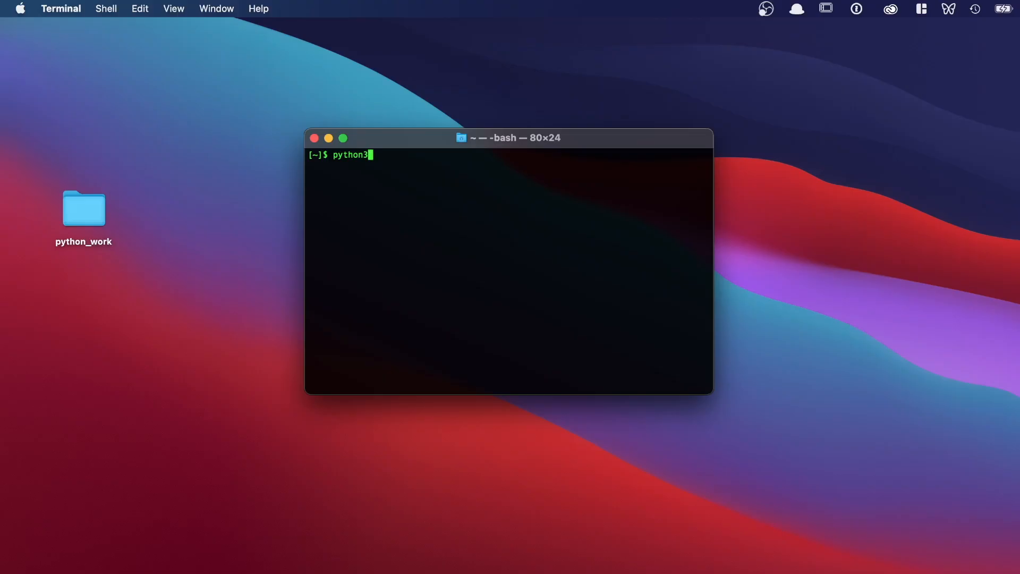
key(enter)
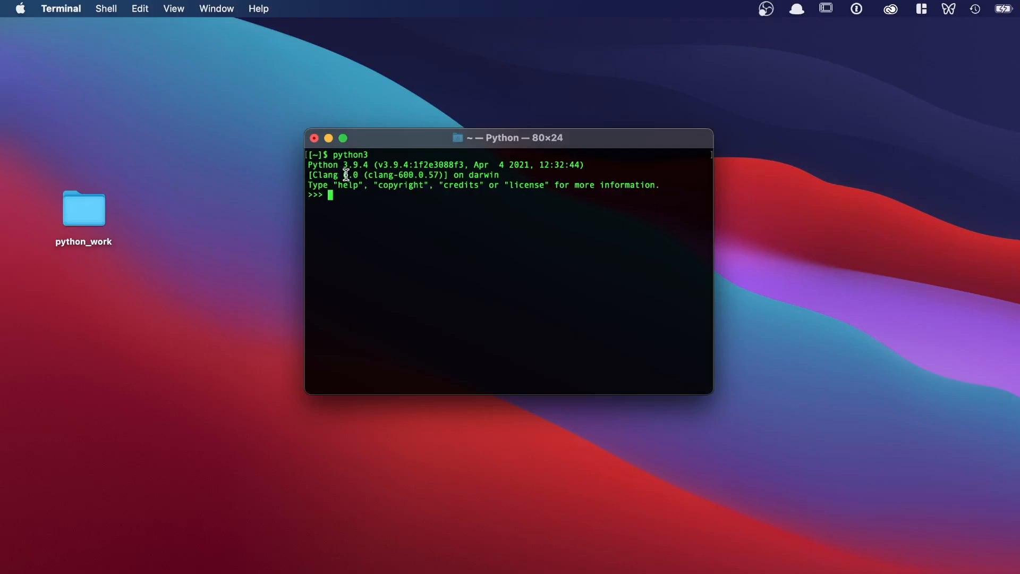
mouse_move(354, 179)
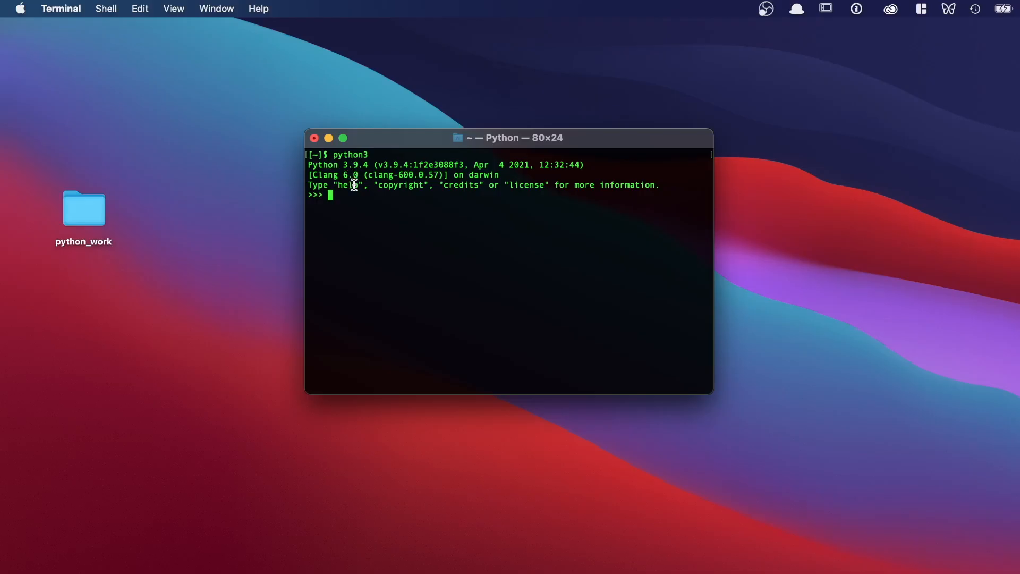
mouse_move(381, 161)
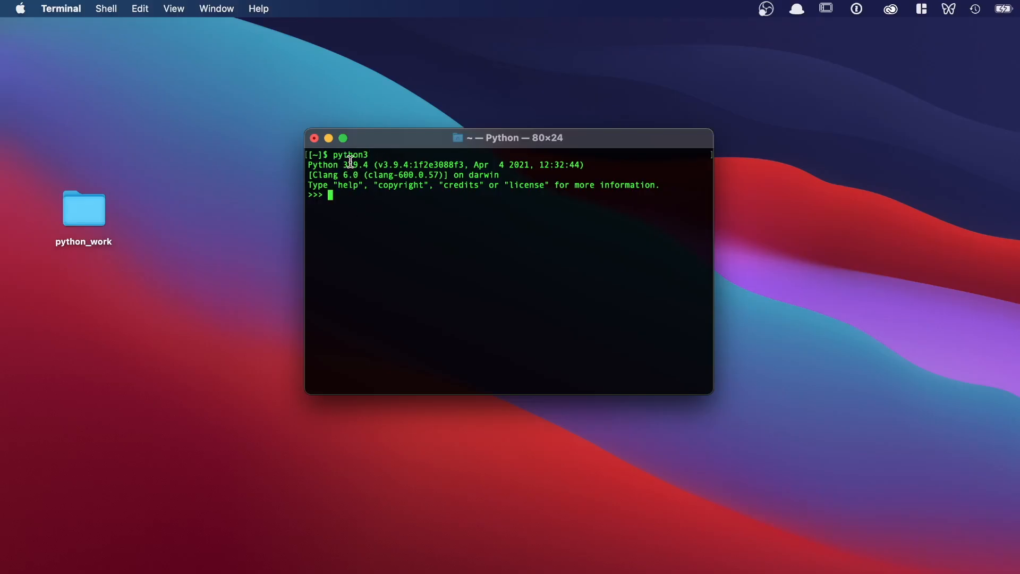
mouse_move(348, 206)
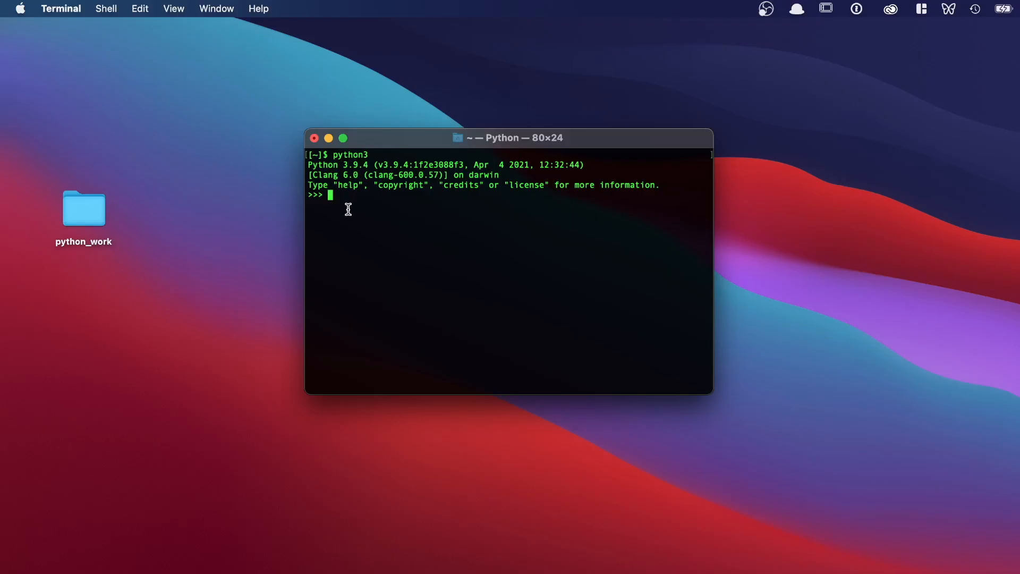
mouse_move(428, 470)
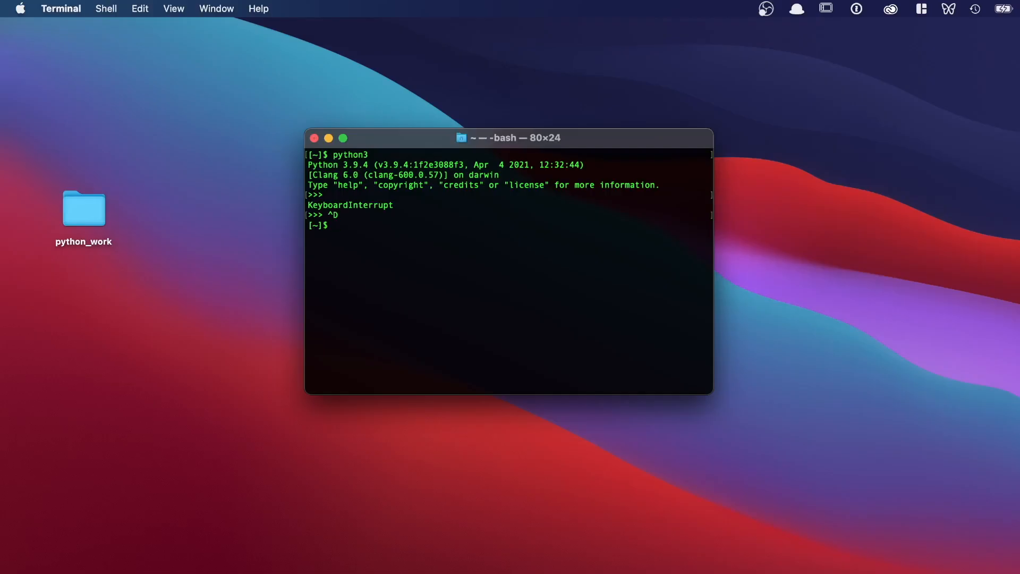
Step: Relaunch python3 in Terminal and enter print("Hello Python interpreter!")
text(pyth)
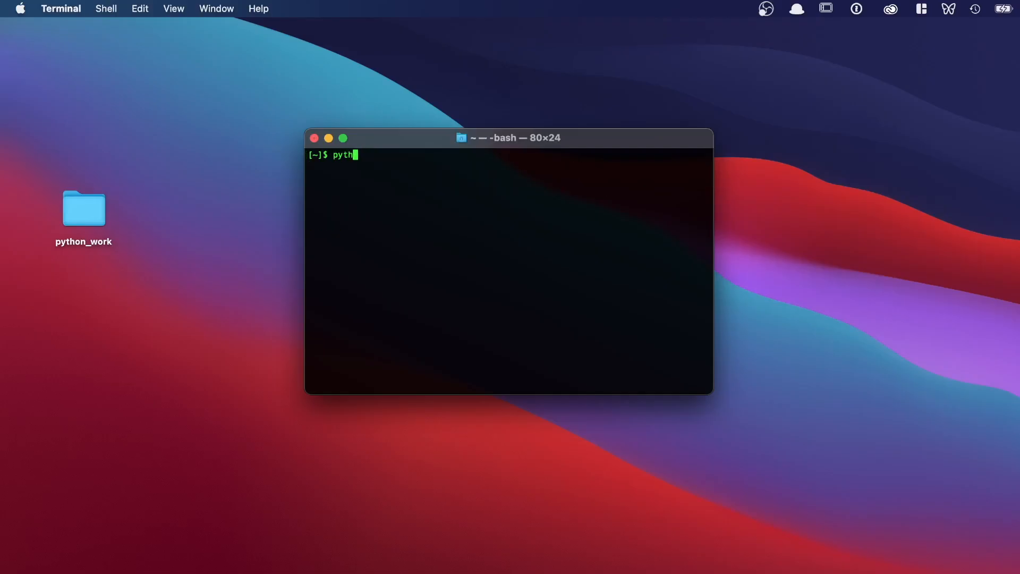
text(on3)
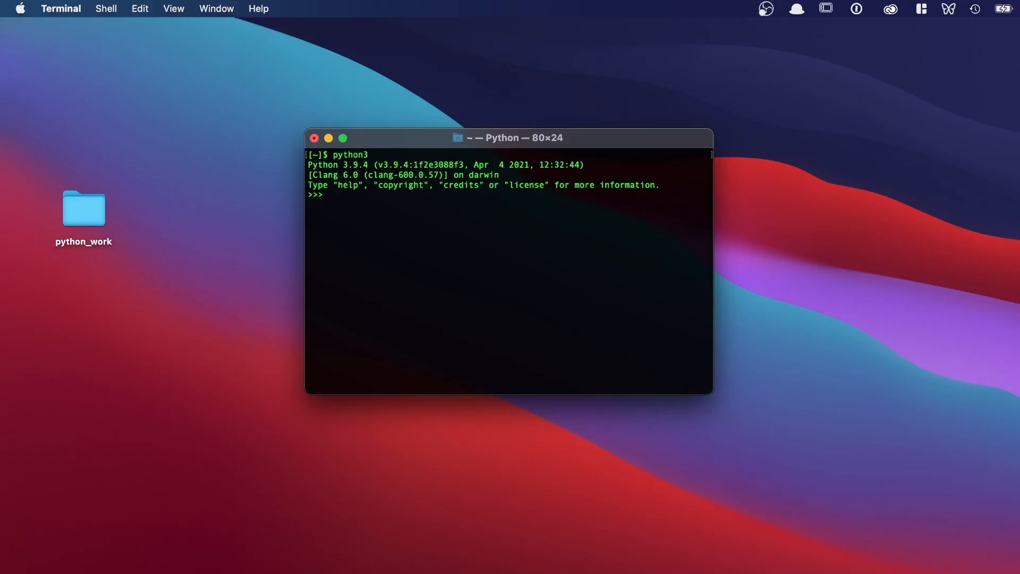
text(print(")
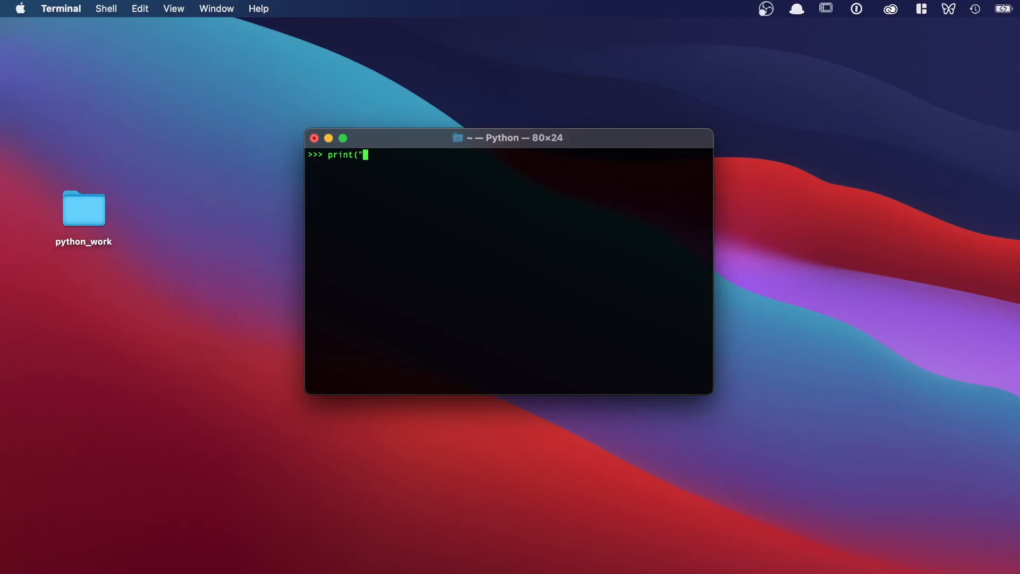
text(Hello P)
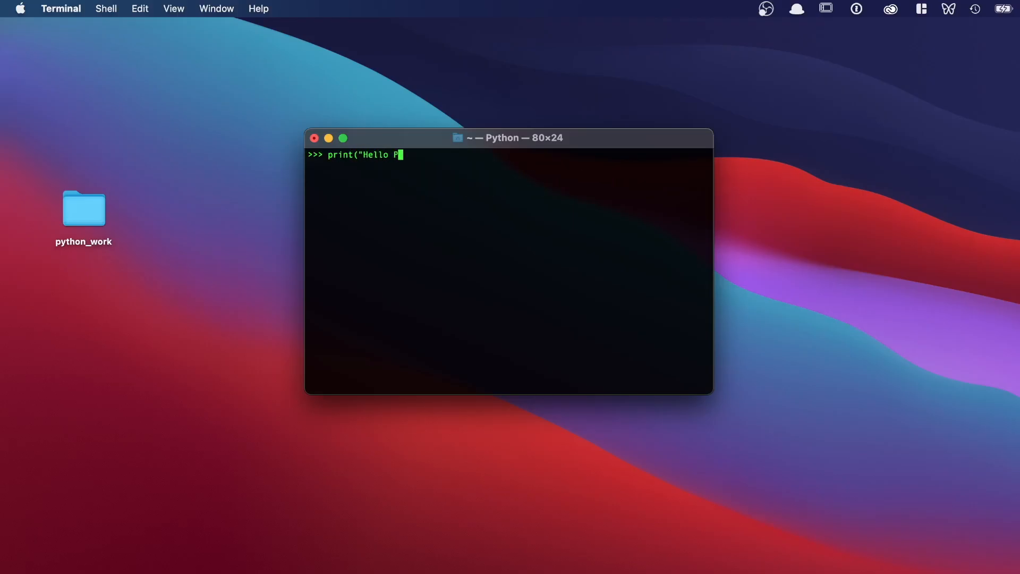
text(ython interpre)
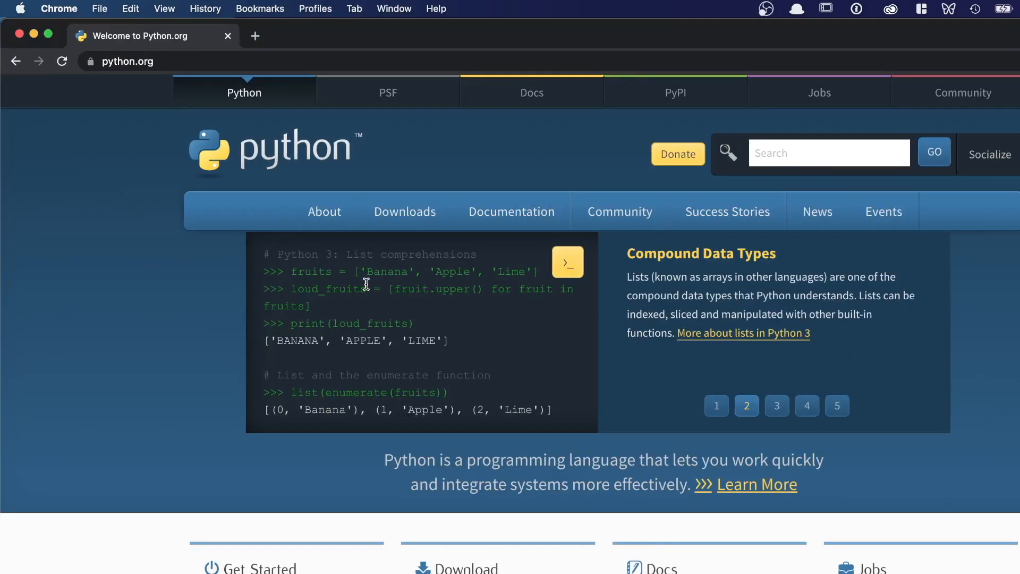
Step: Go to sublimetext.com and download Sublime Text 4 for Mac
text(sublimetext.com)
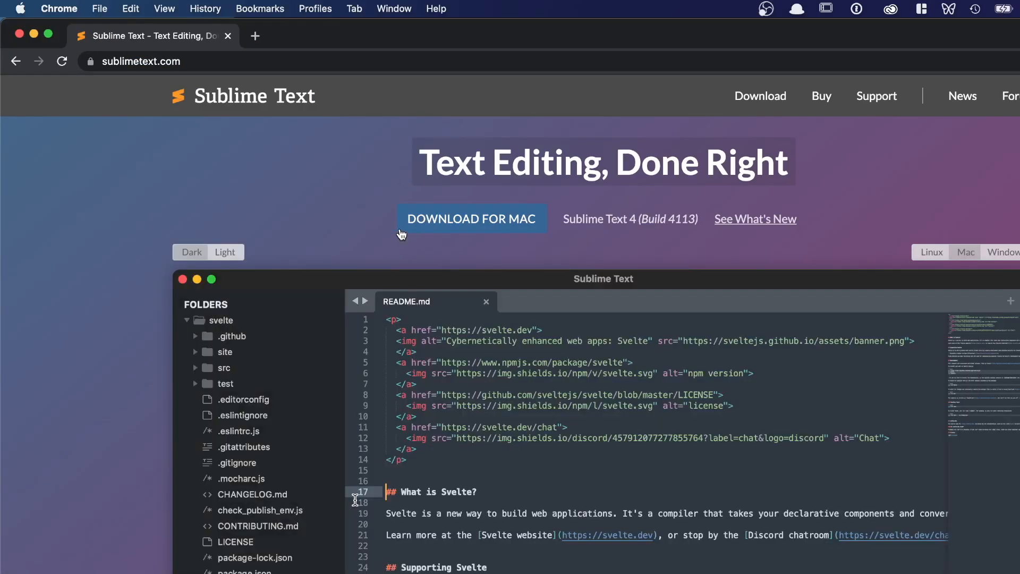
double_click(259, 525)
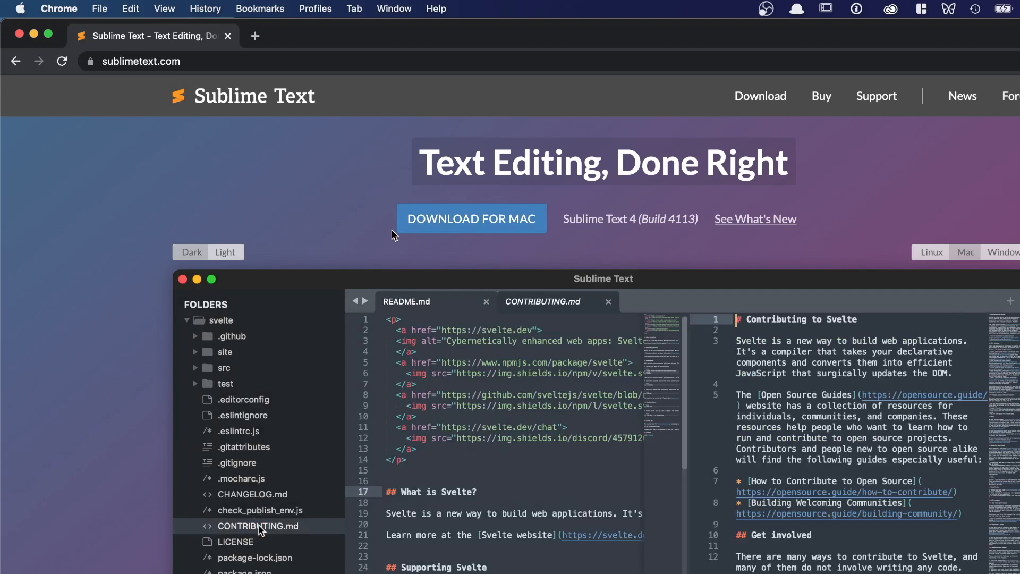
click(608, 301)
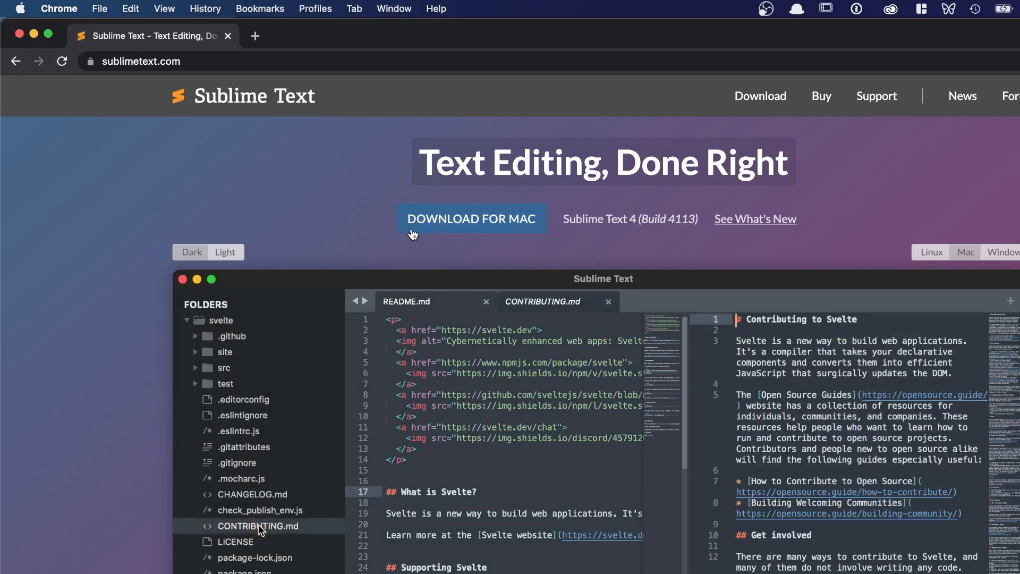
click(406, 301)
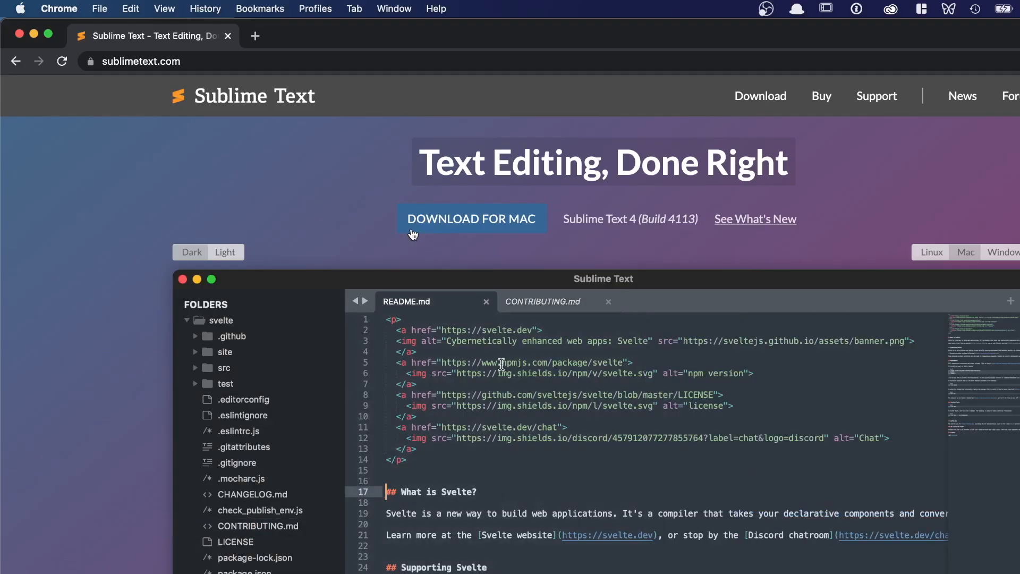
click(542, 302)
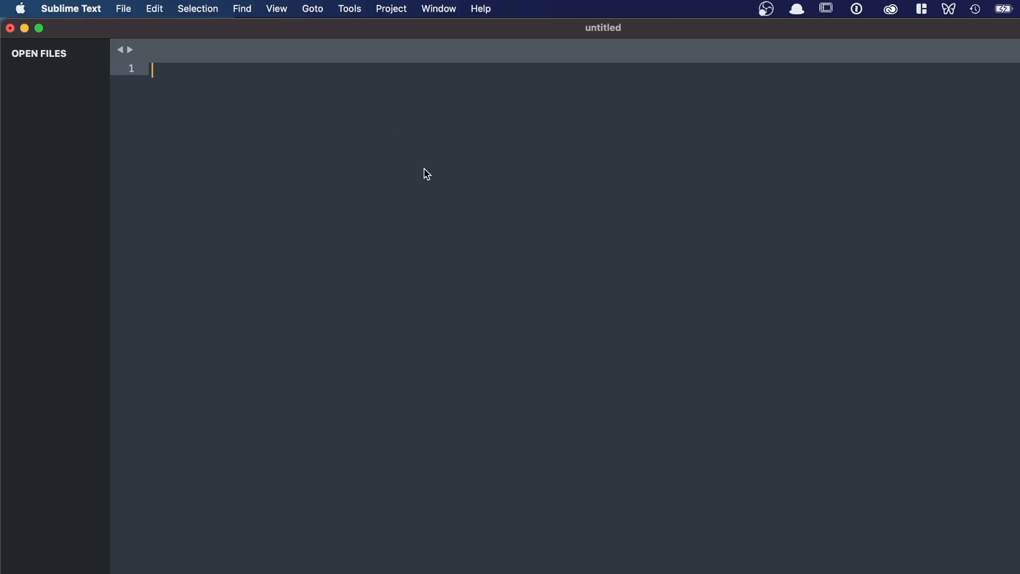
Step: Create a new build system via Tools > Build System > New Build System
click(349, 8)
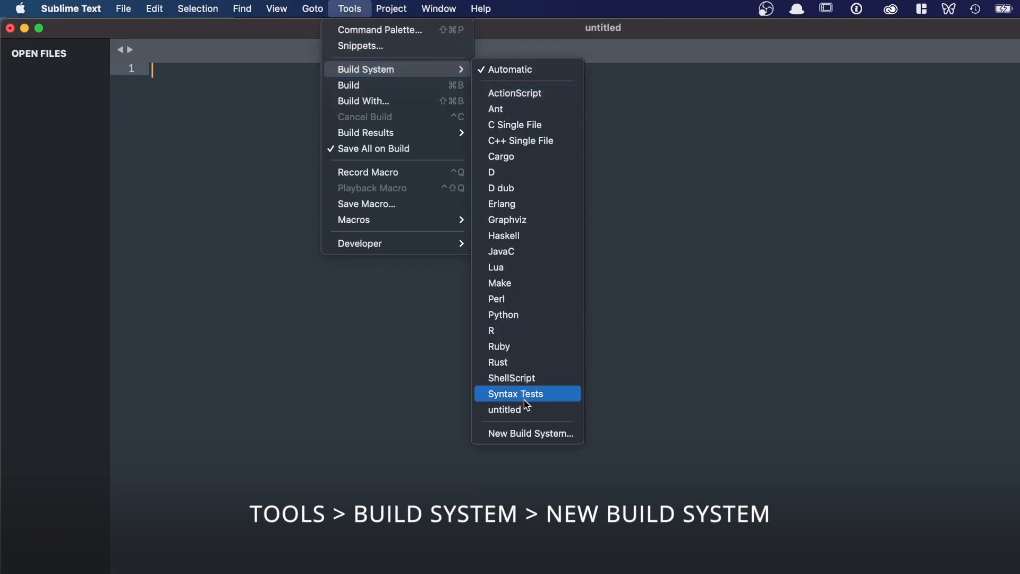
click(529, 433)
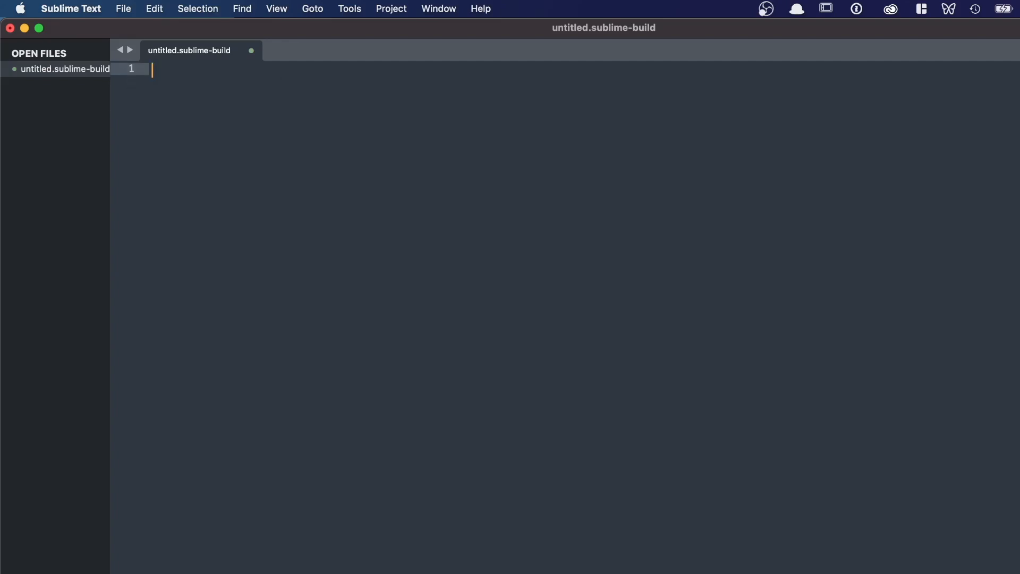
Step: Write the build config {"cmd": ["python3", "-u", "$file"]} into the new build file
text({)
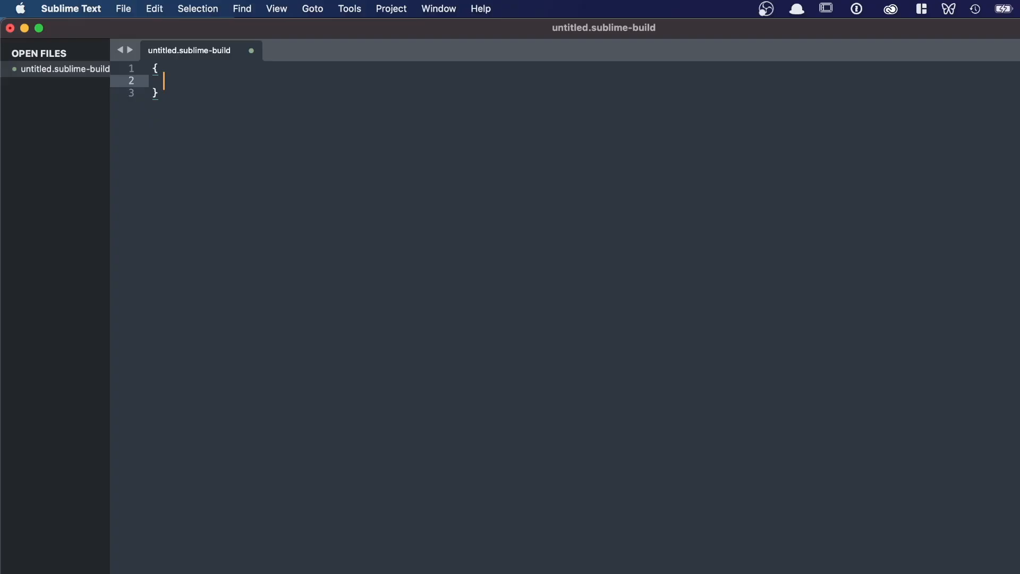
text("cmd")
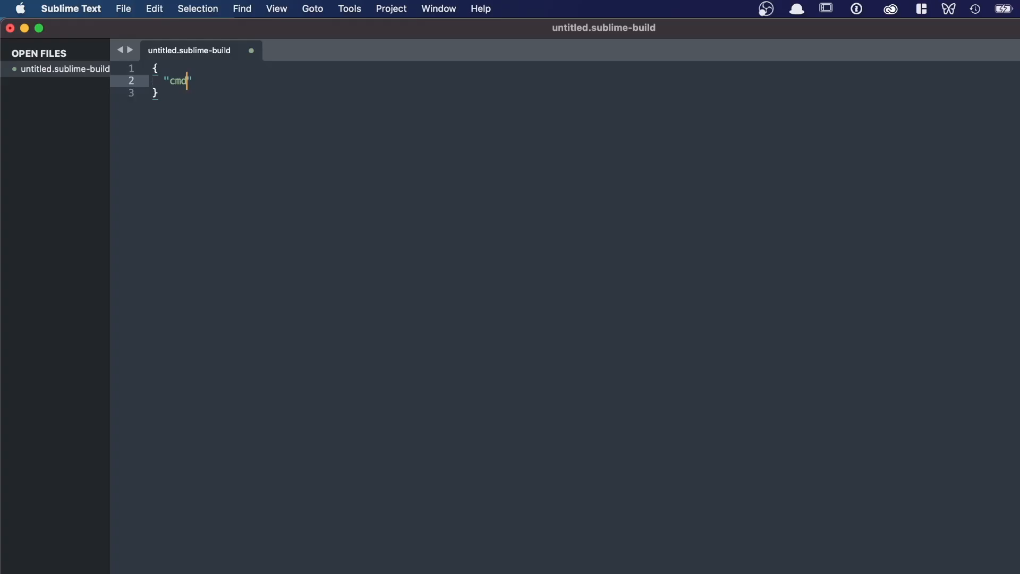
text(:)
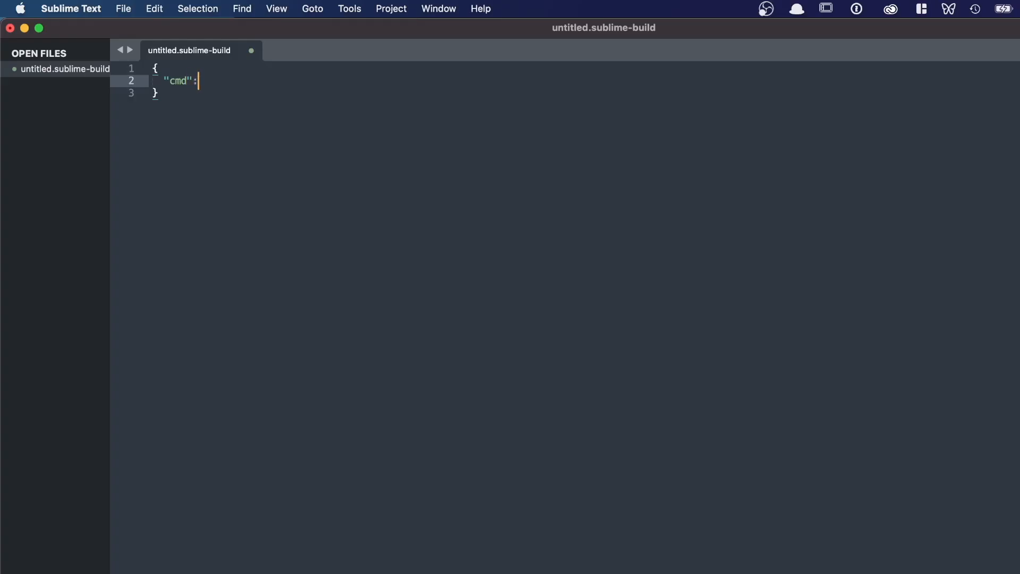
text(["pyth"])
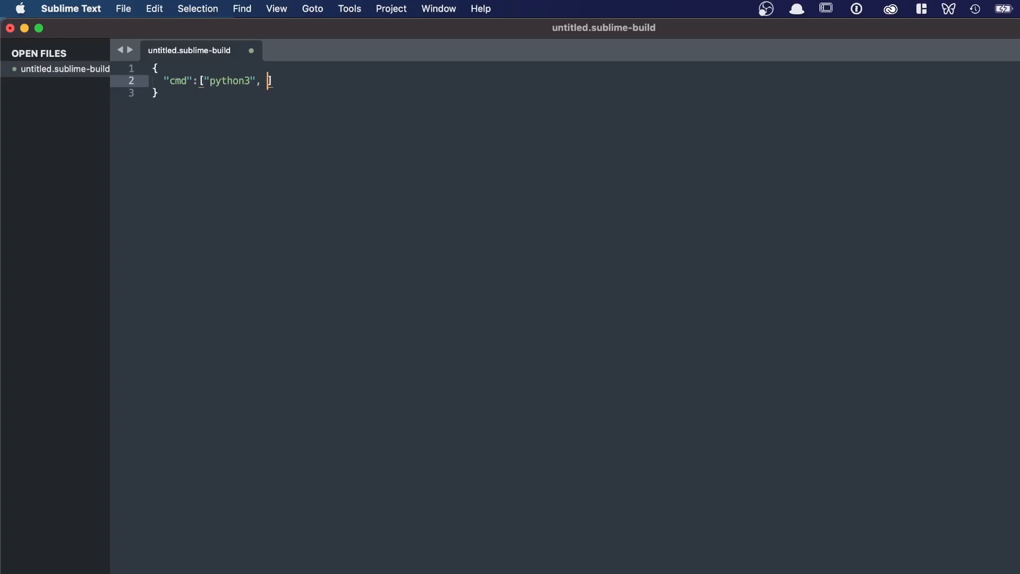
text("-u")
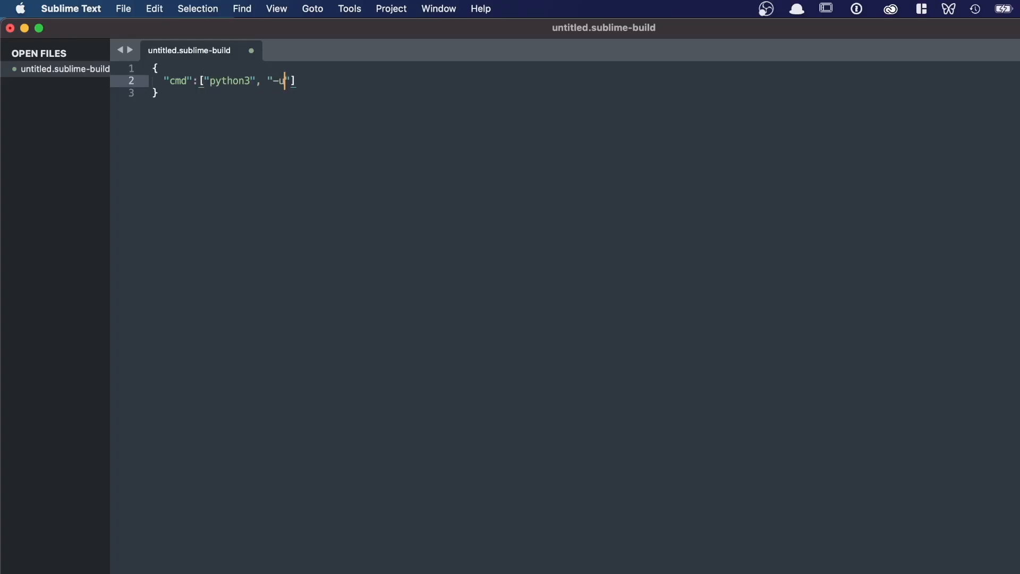
text(, "")
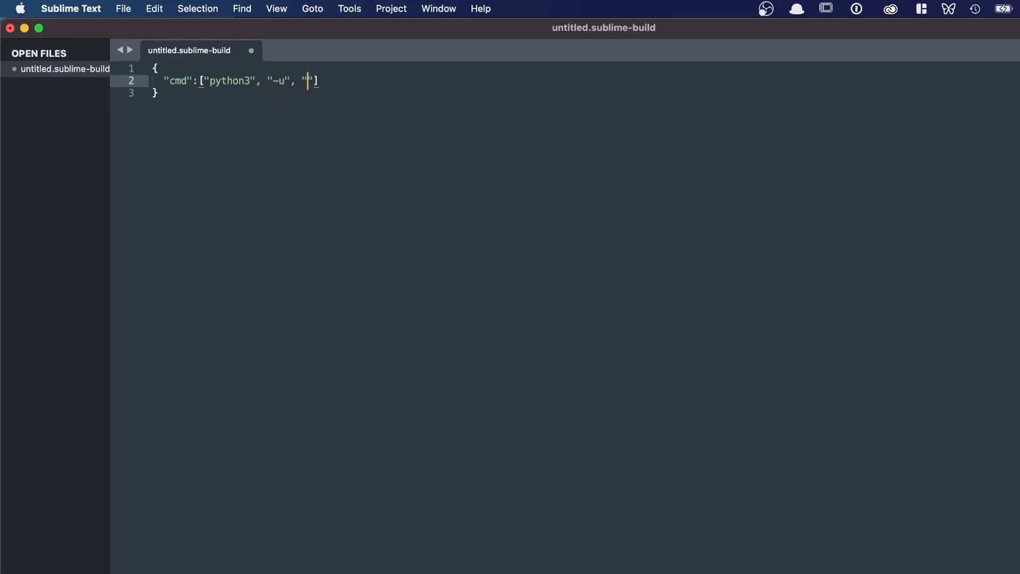
text($)
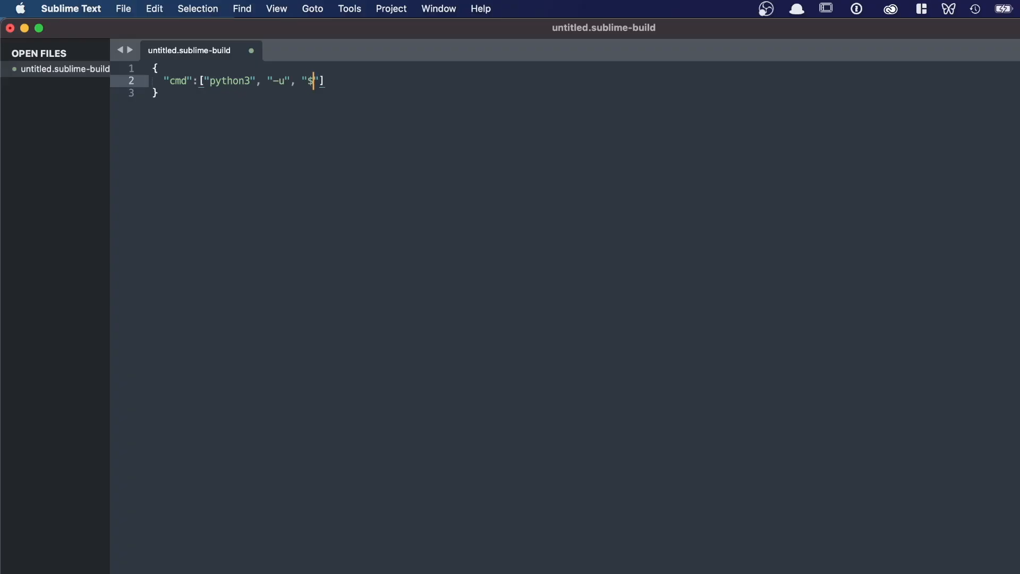
text(file)
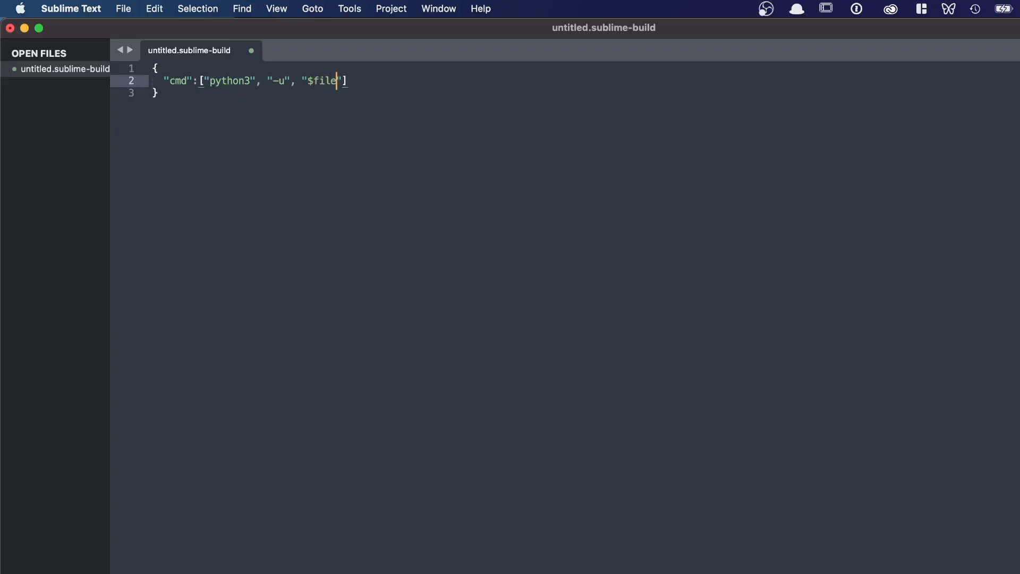
text(,)
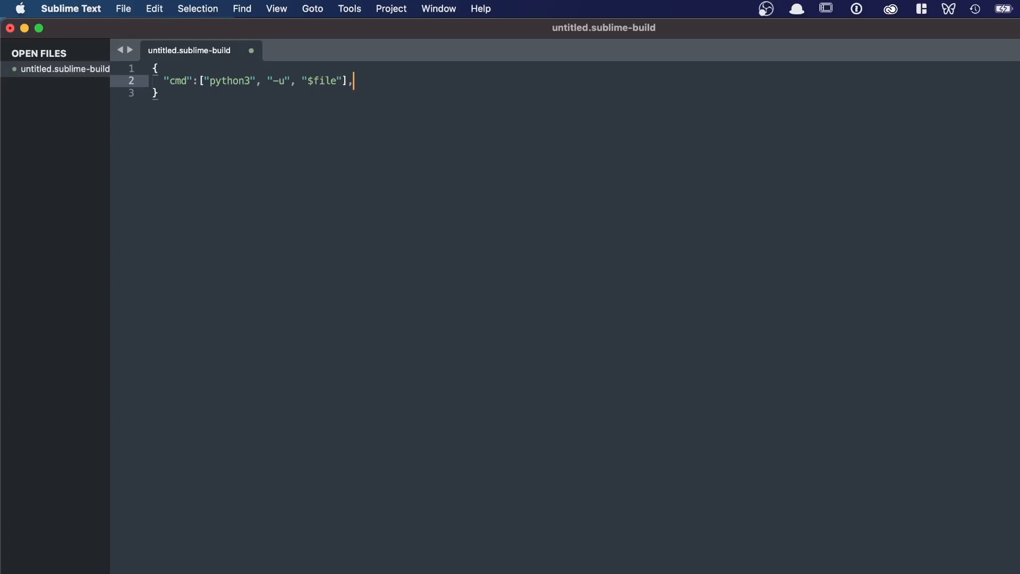
click(123, 9)
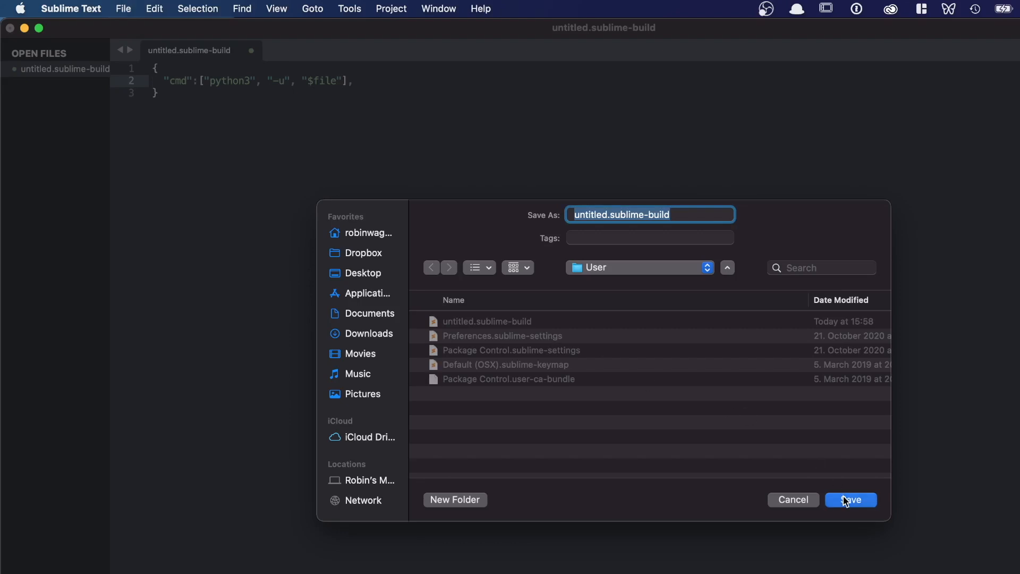
Step: Save untitled.sublime-build to the User folder, replacing the existing copy
click(851, 499)
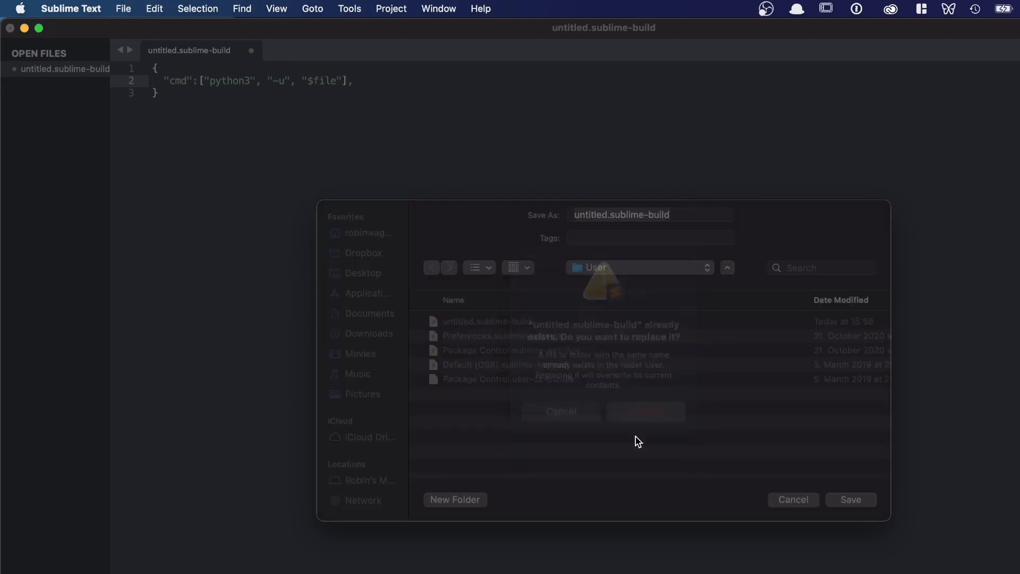
click(645, 411)
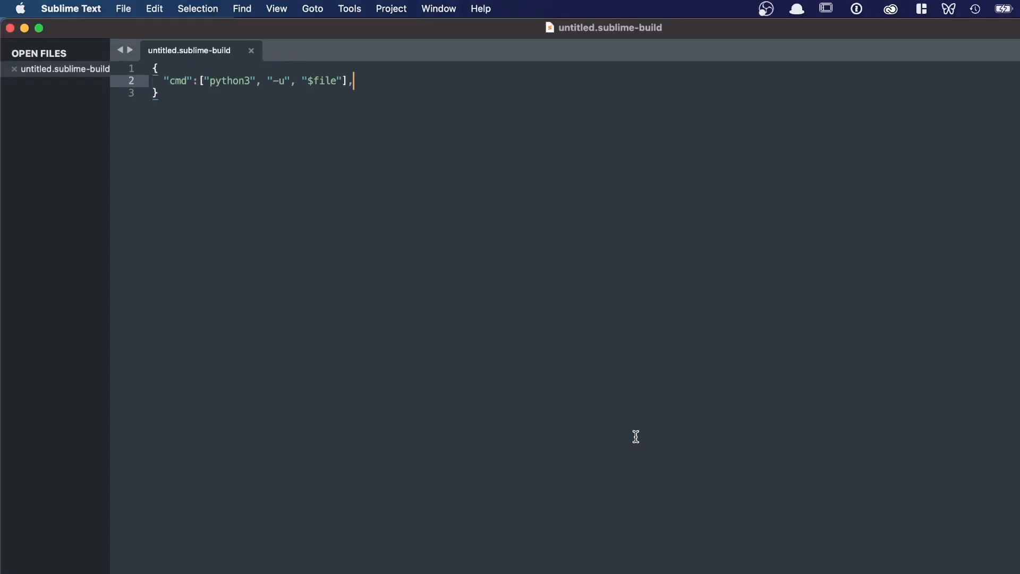
mouse_move(236, 177)
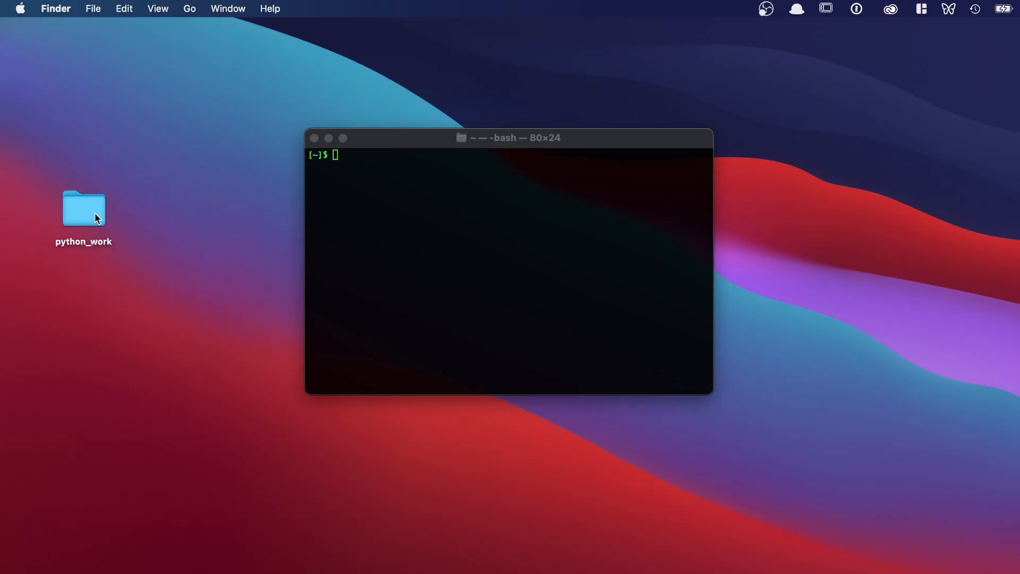
mouse_move(131, 235)
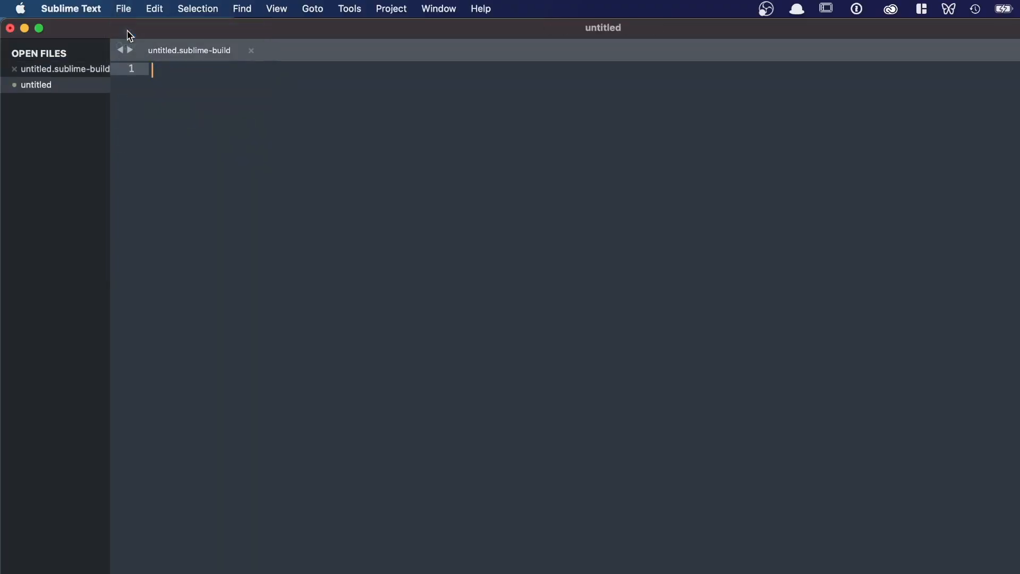
Step: Save the empty file as hello_world.py in Desktop/python_work, overwriting the old copy
click(35, 84)
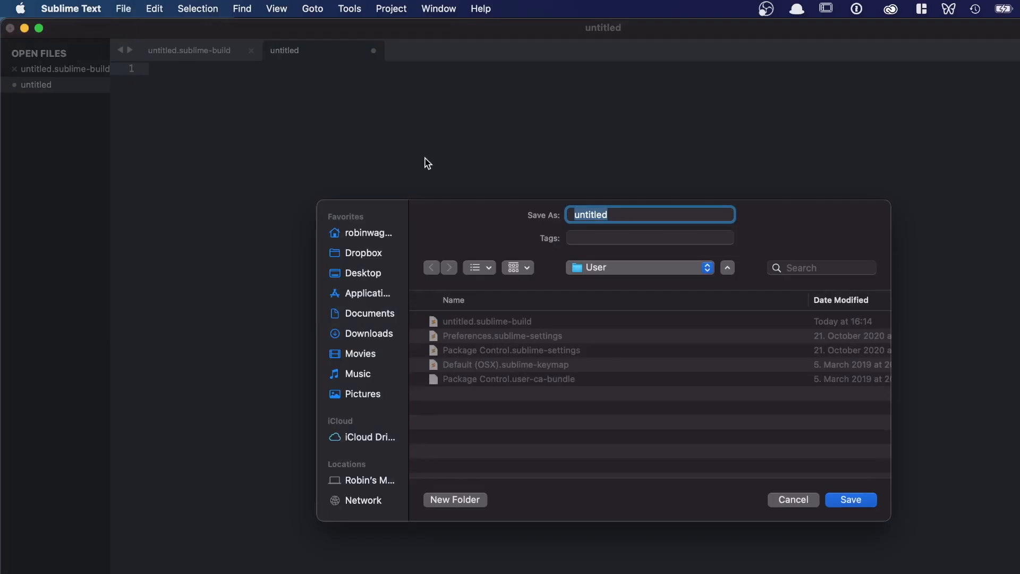
mouse_move(376, 253)
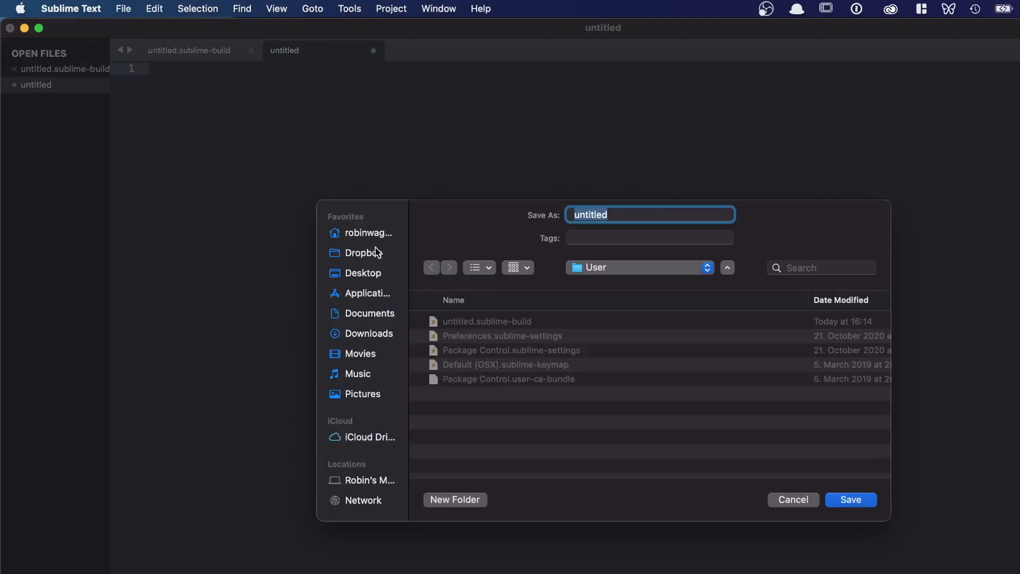
click(363, 273)
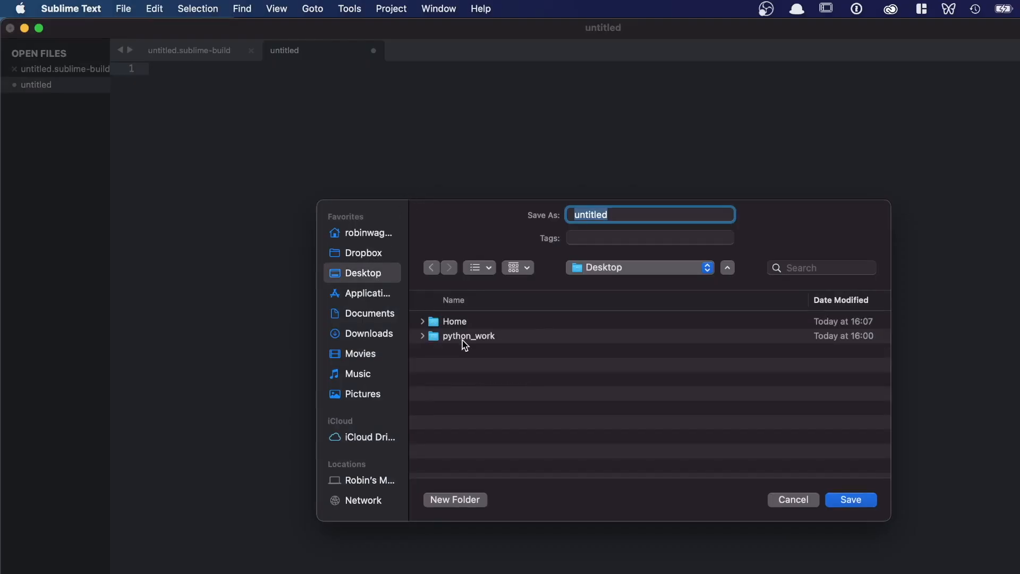
double_click(467, 336)
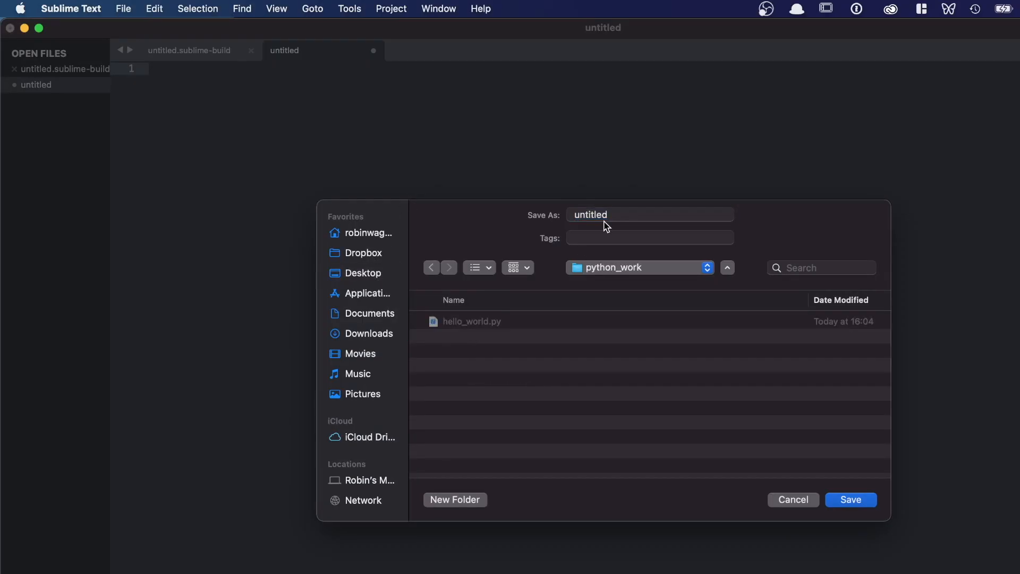
click(649, 215)
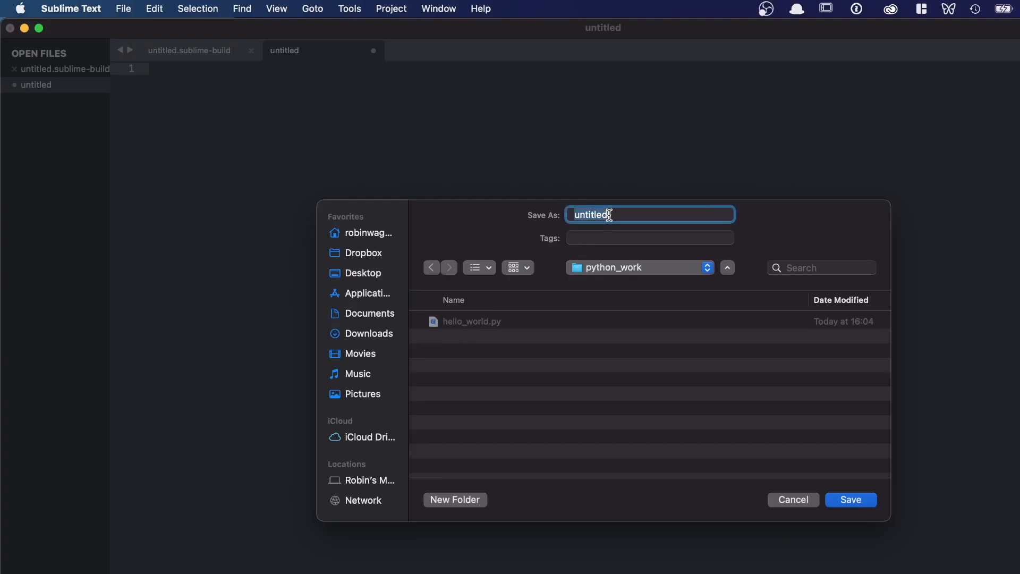
text(hello_w)
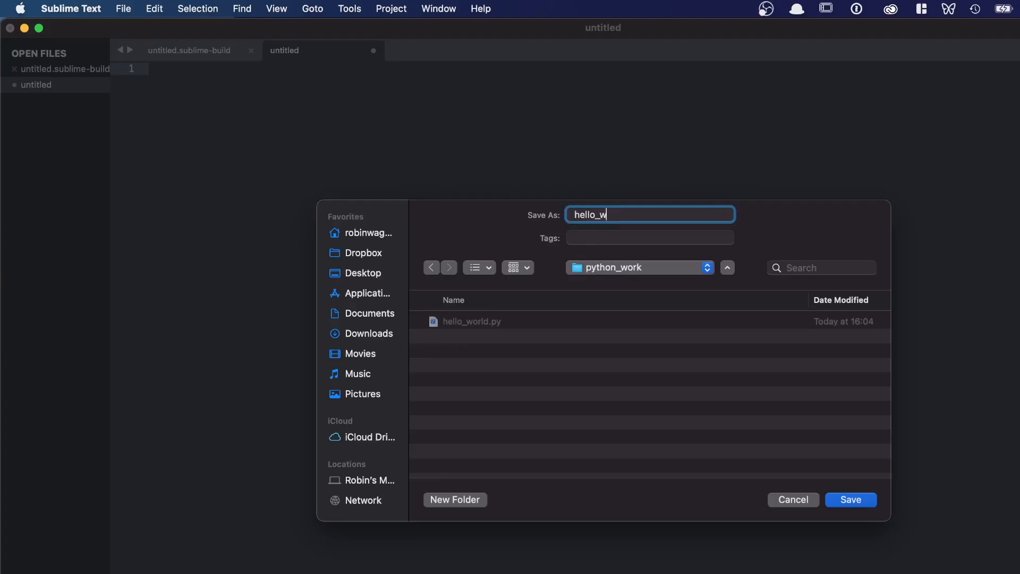
text(orld.p)
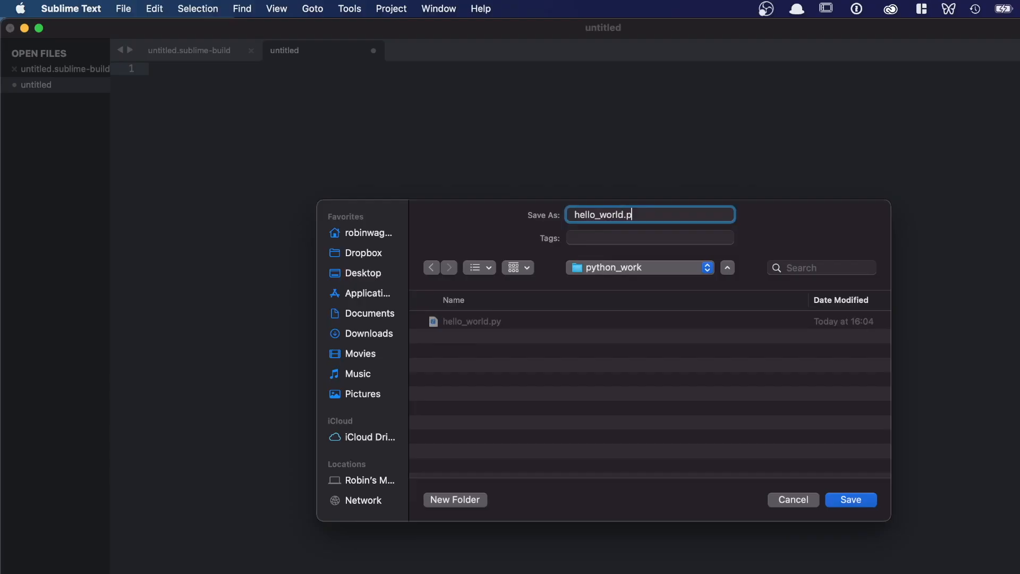
text(y)
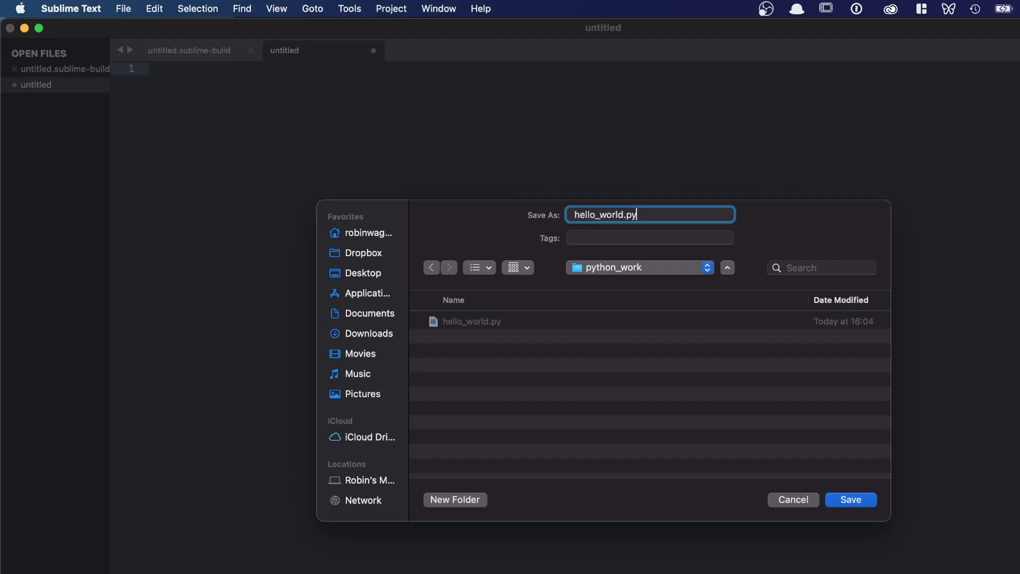
click(850, 500)
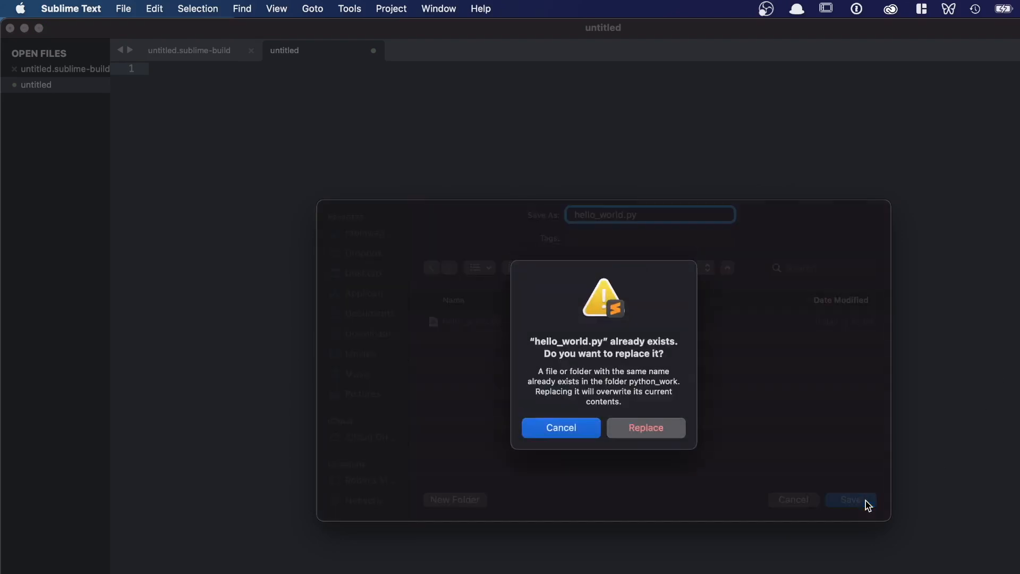
click(645, 427)
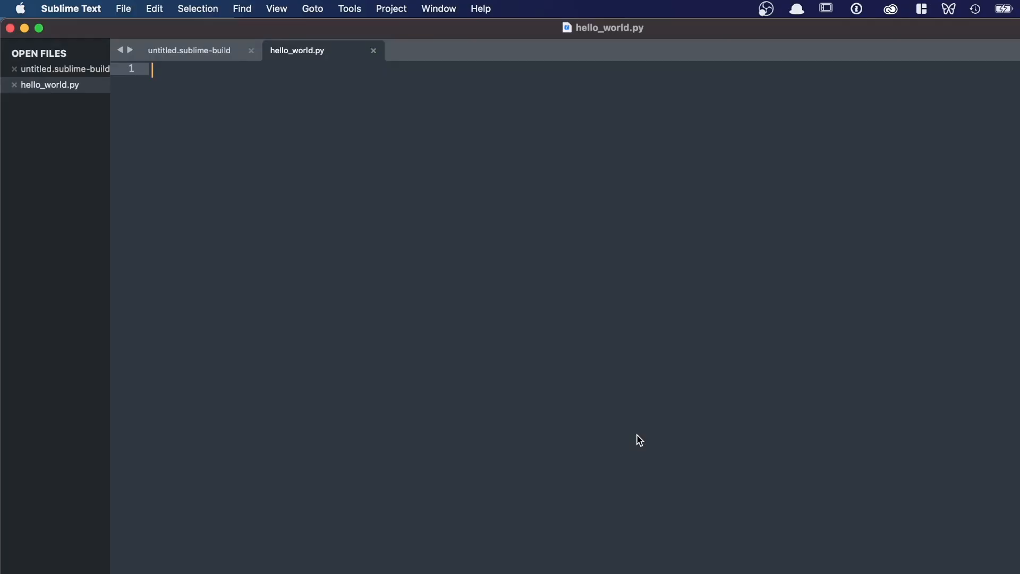
Step: Write print("Hello Python world!") in hello_world.py and save it
text(print(")
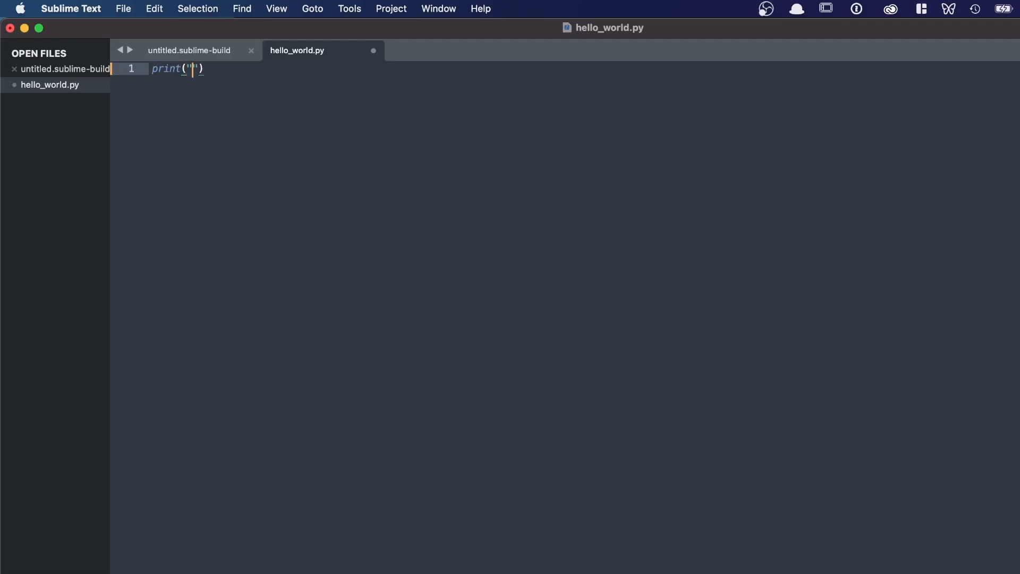
text(Hel)
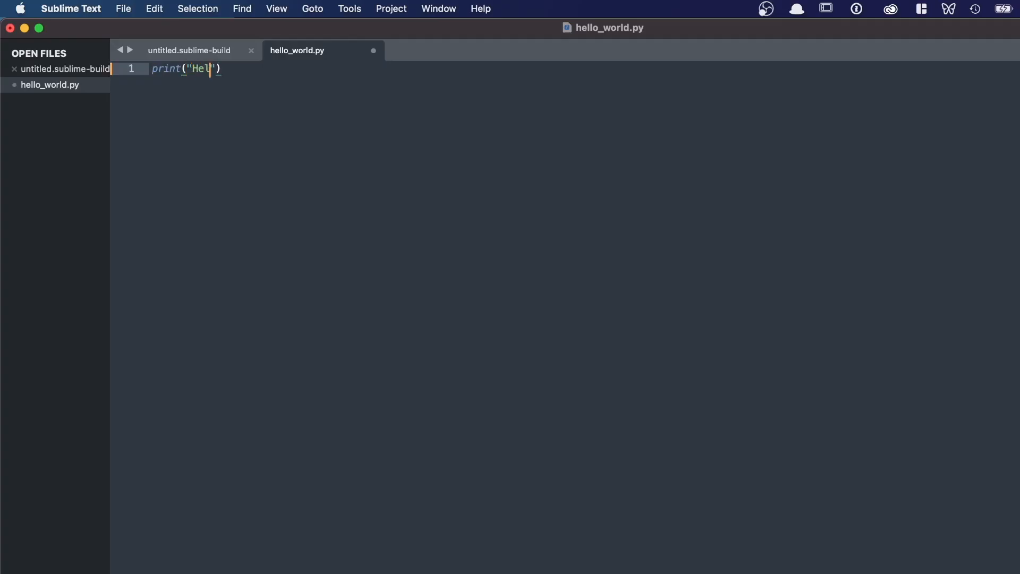
text(lo Python)
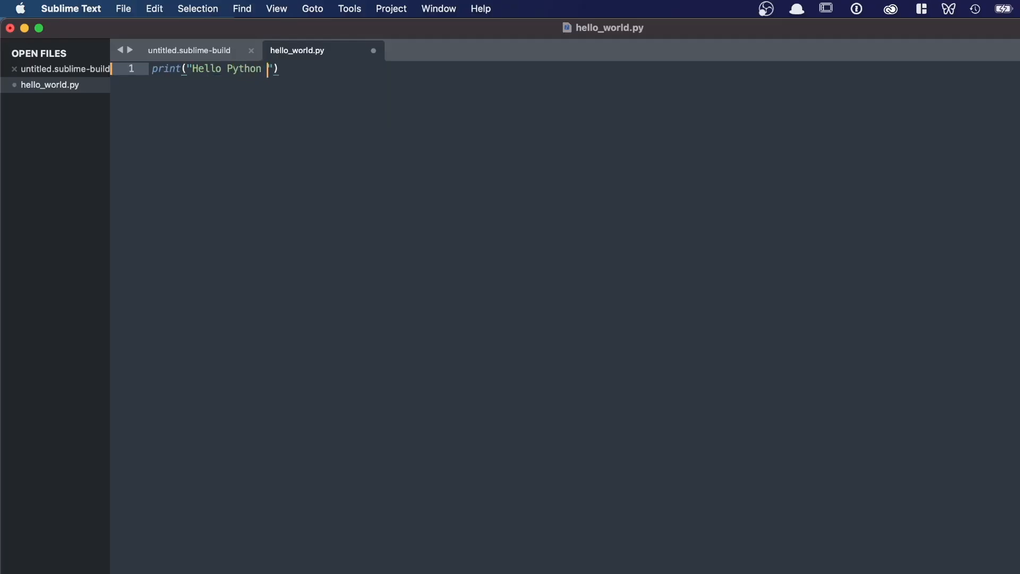
text(world!)
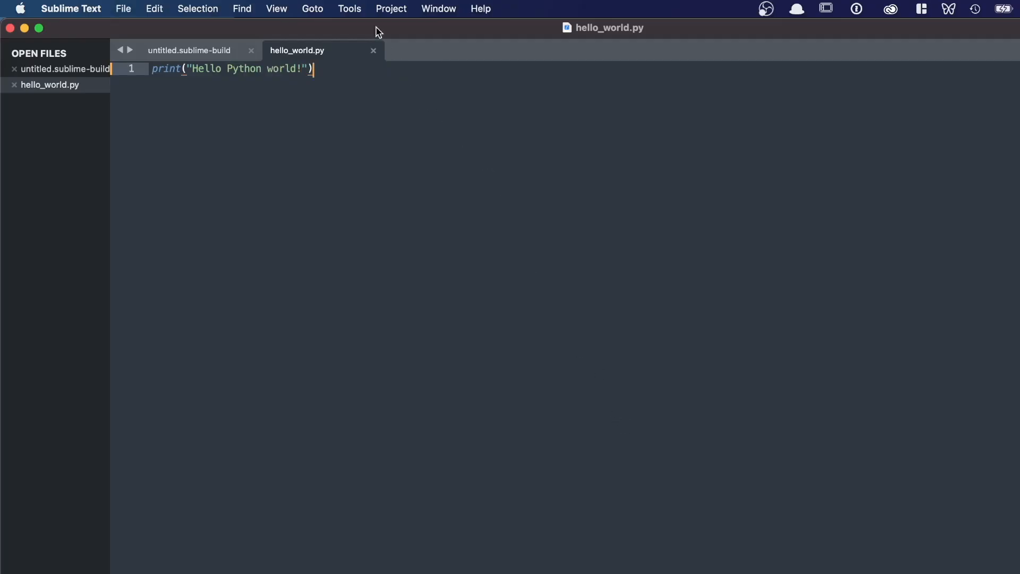
click(350, 8)
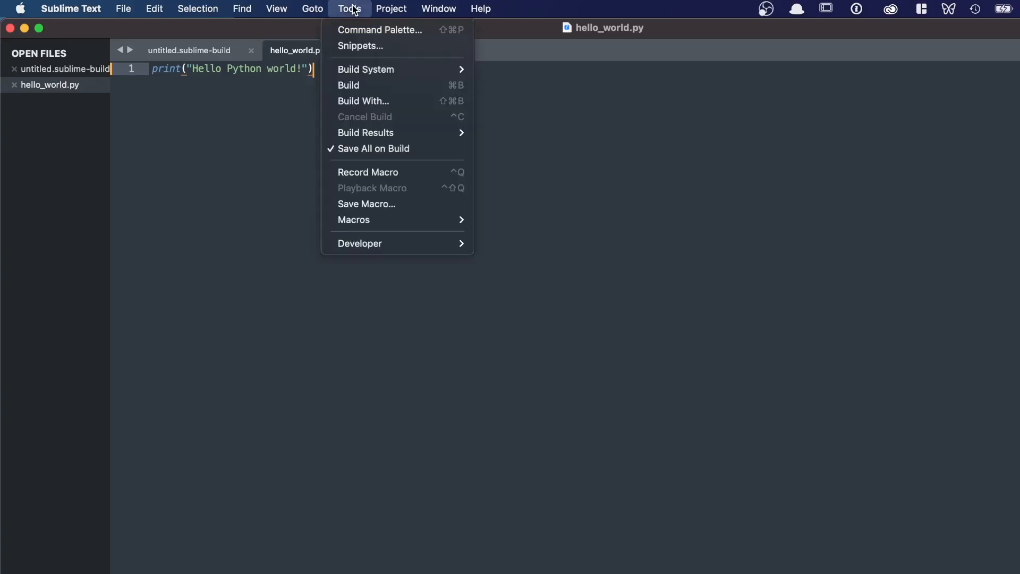
mouse_move(361, 46)
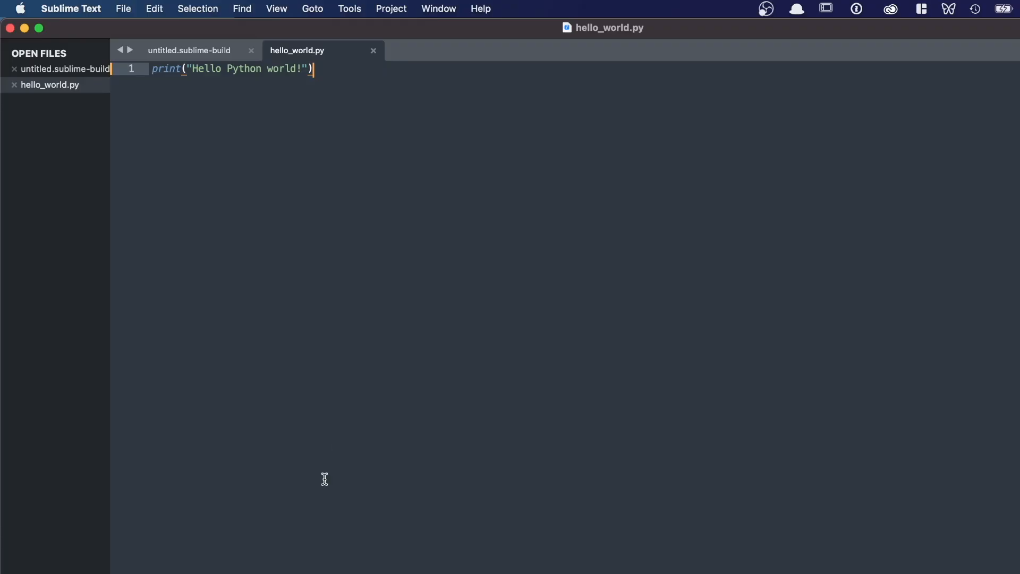
mouse_move(334, 203)
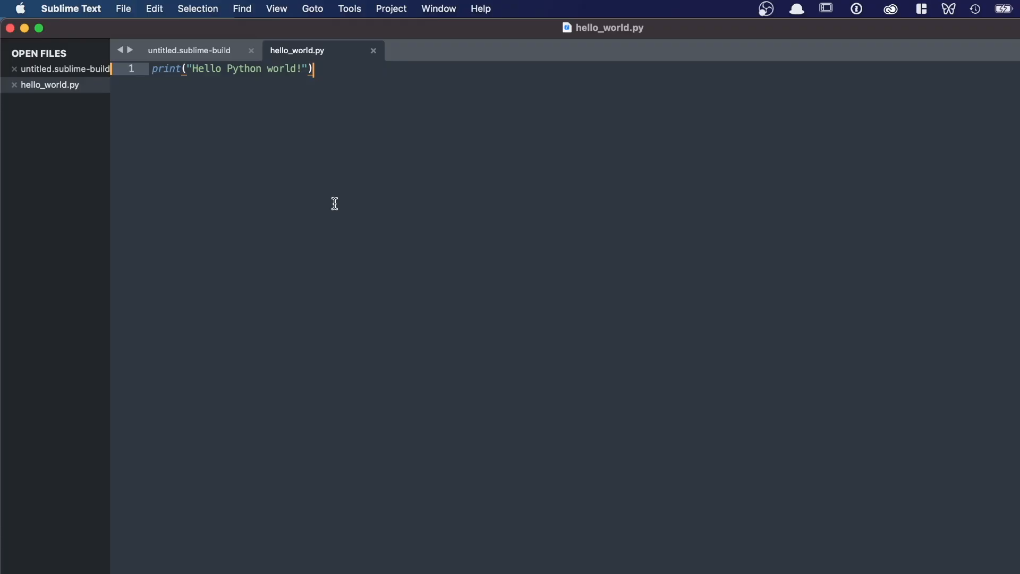
mouse_move(553, 263)
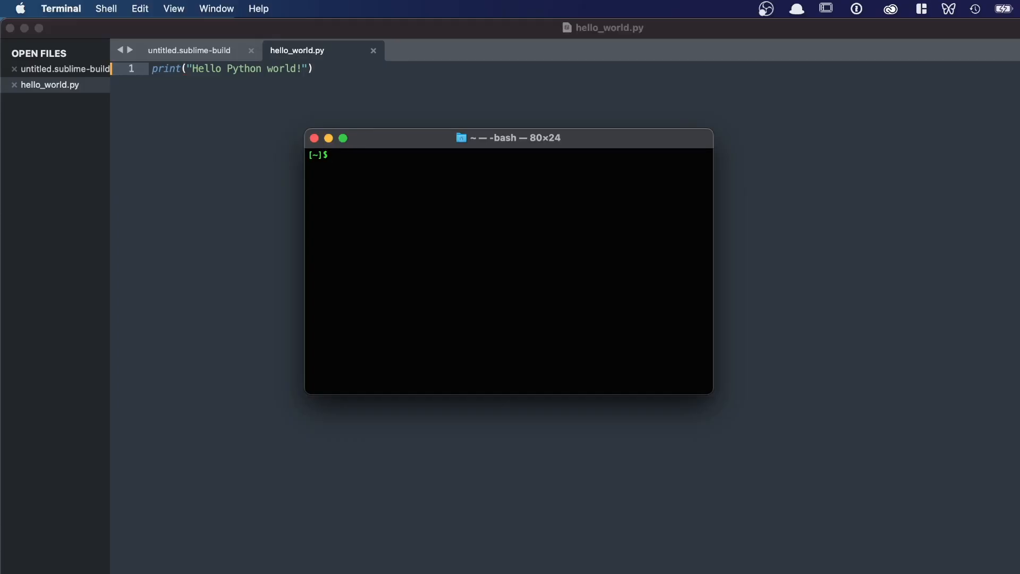
Step: In Terminal, change into Desktop/python_work, list hello_world.py, and begin typing python hello_world.py
text(cd Desktop/)
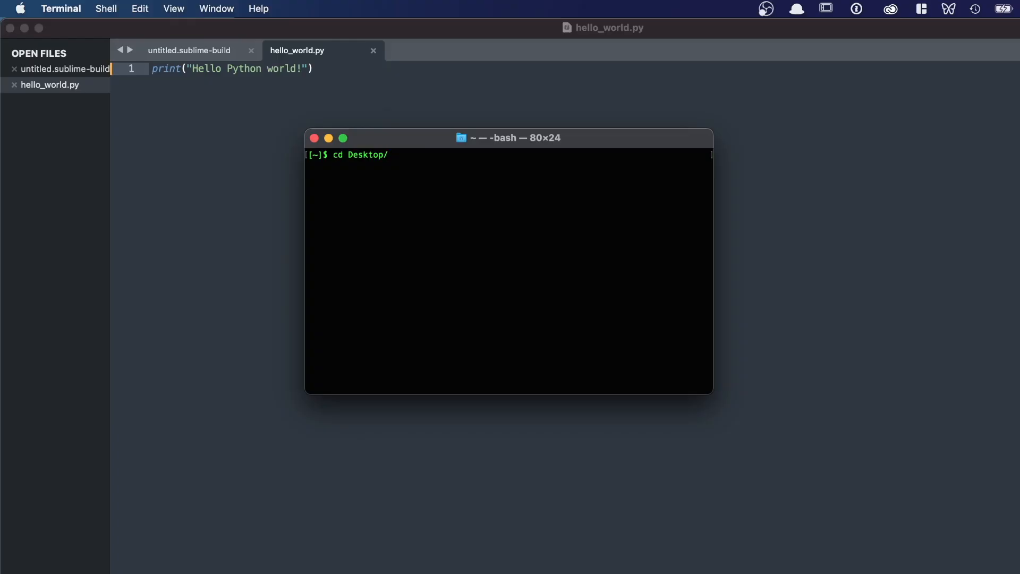
text(python_work/)
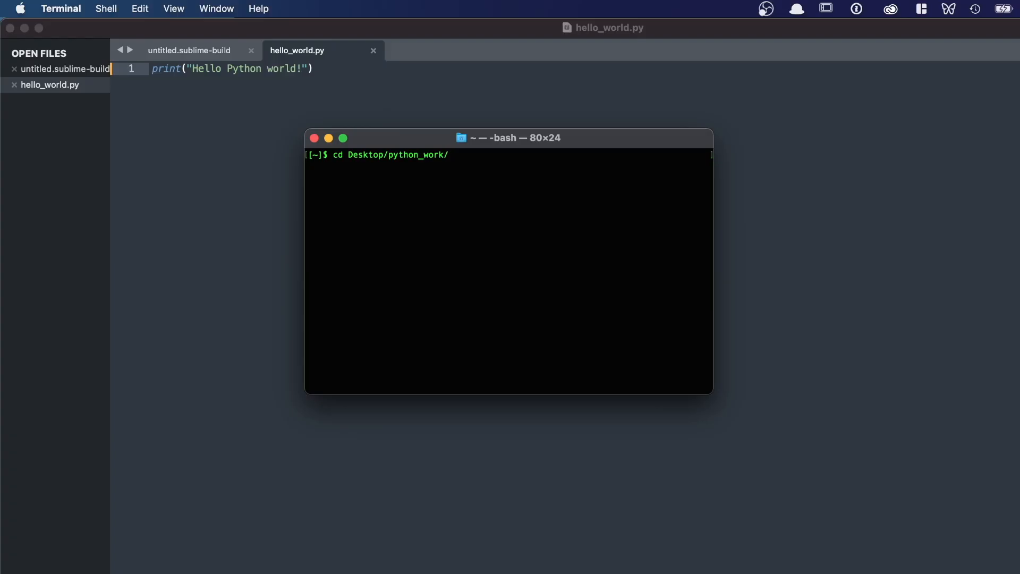
mouse_move(397, 244)
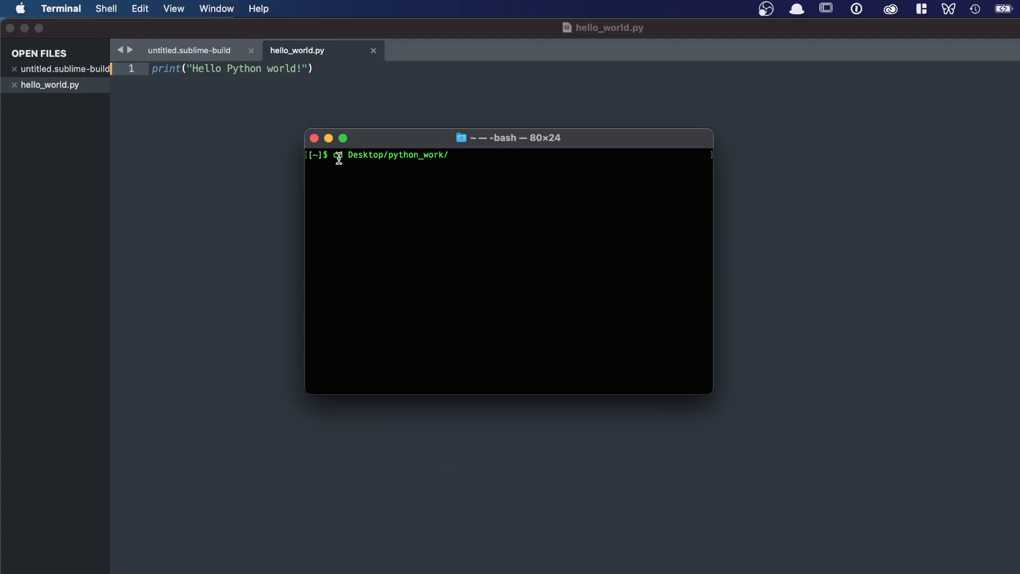
text(cd)
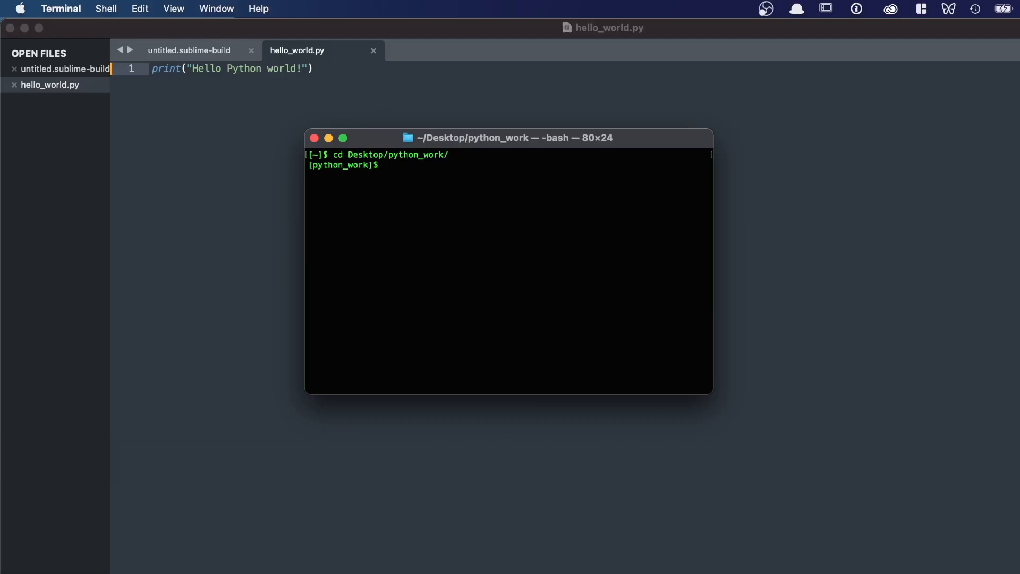
text(ls)
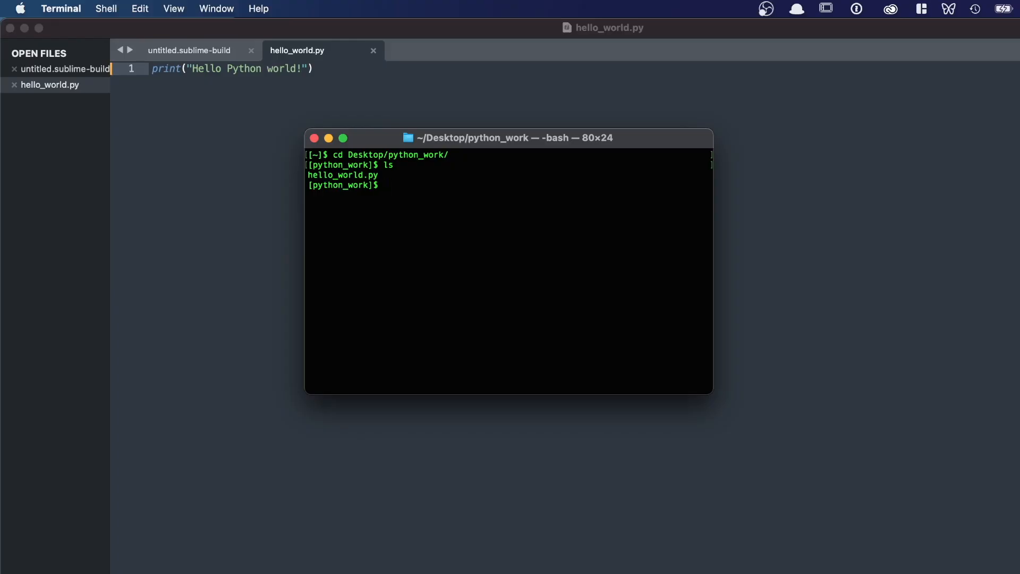
text(pyth)
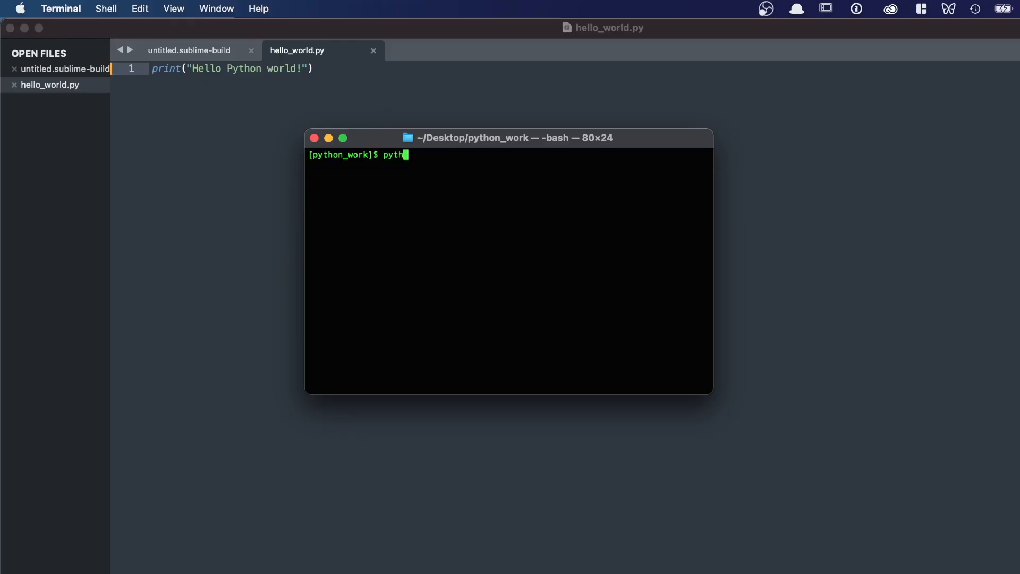
text(on he)
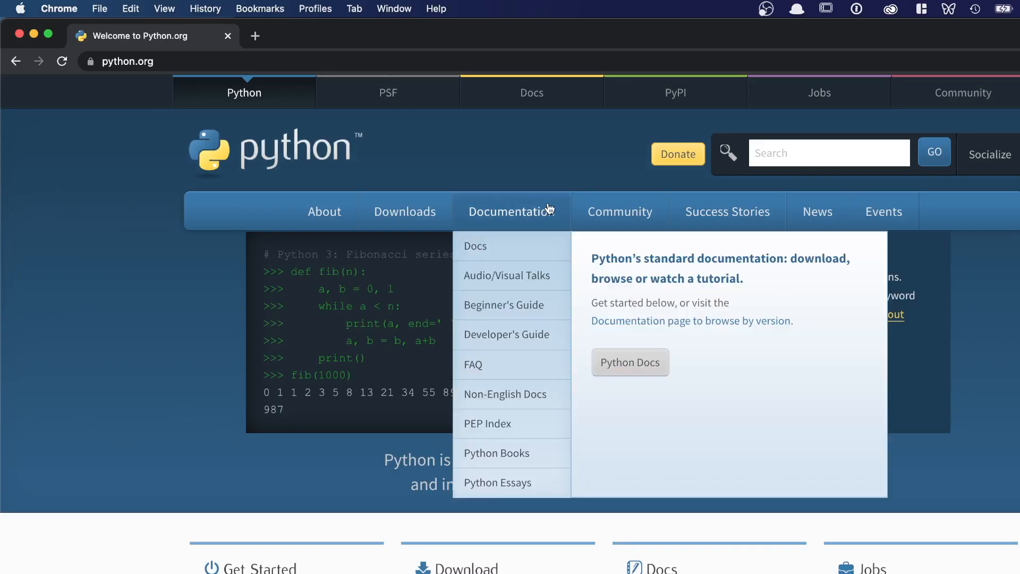
mouse_move(549, 344)
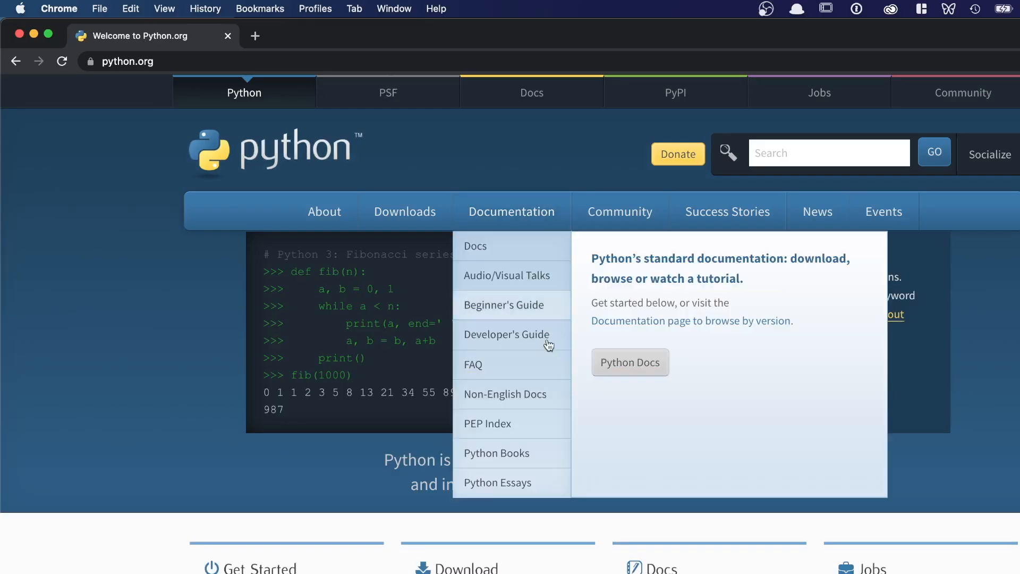
mouse_move(540, 321)
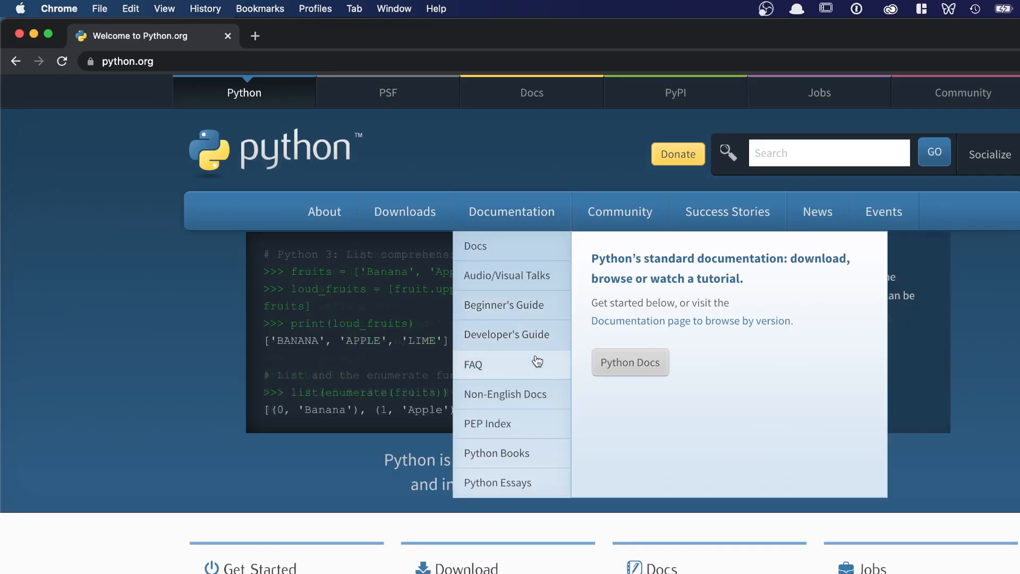
mouse_move(517, 298)
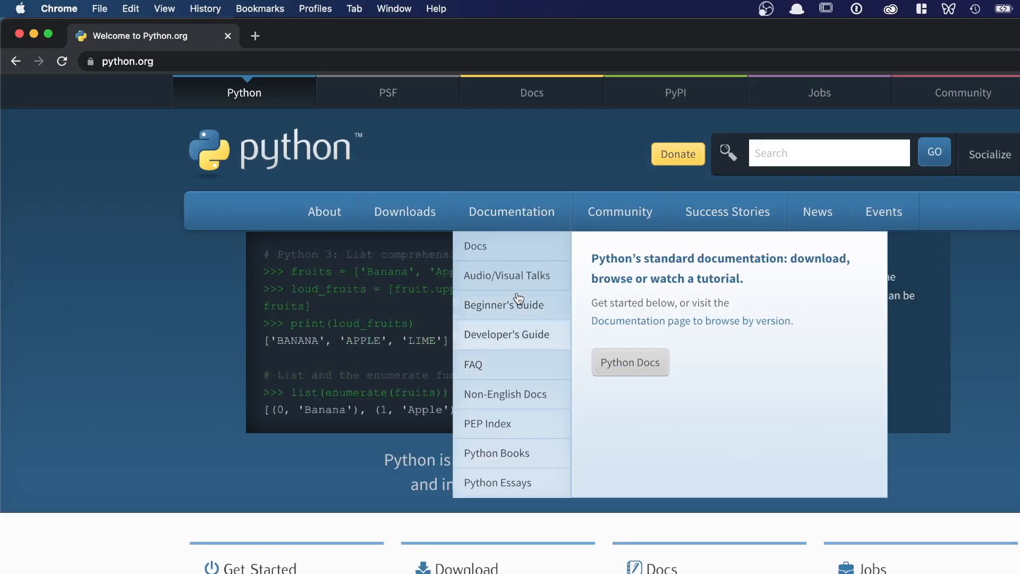
mouse_move(516, 285)
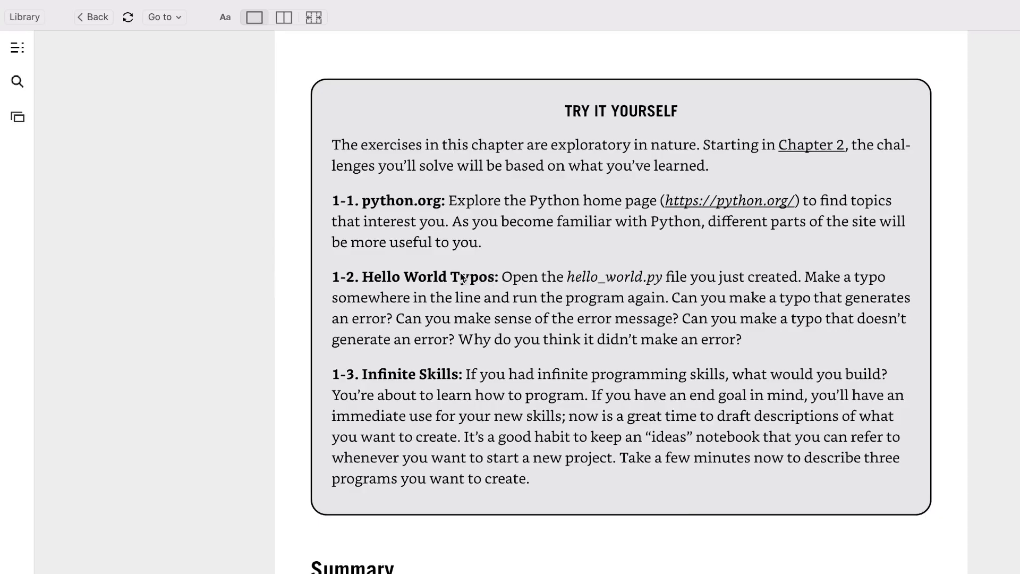
mouse_move(458, 278)
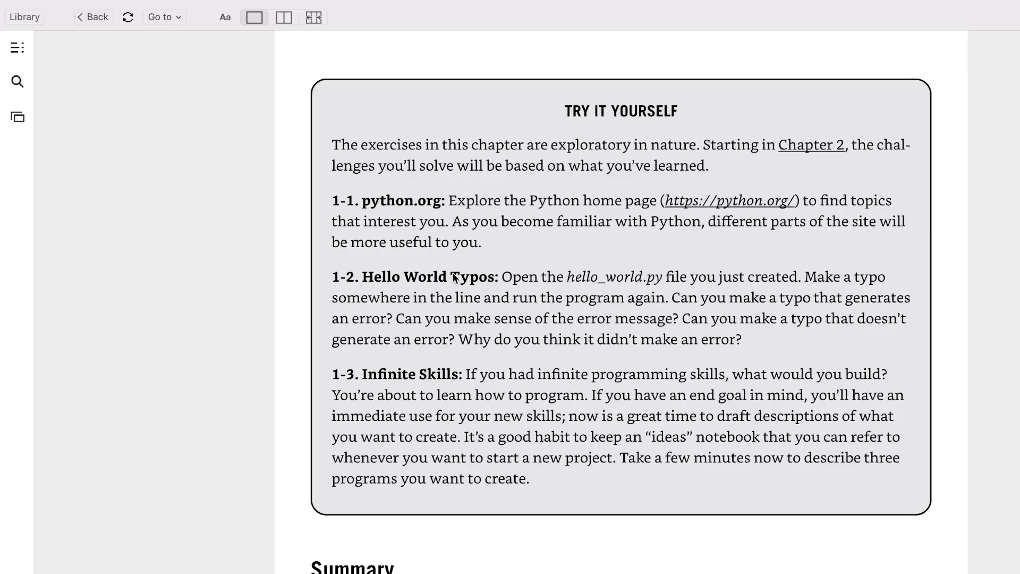
mouse_move(850, 330)
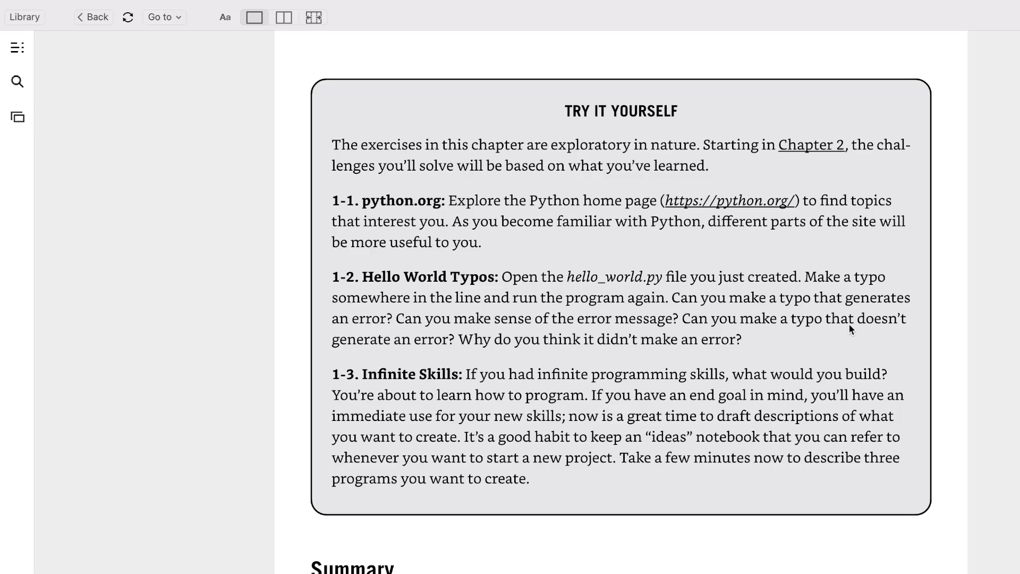
mouse_move(834, 327)
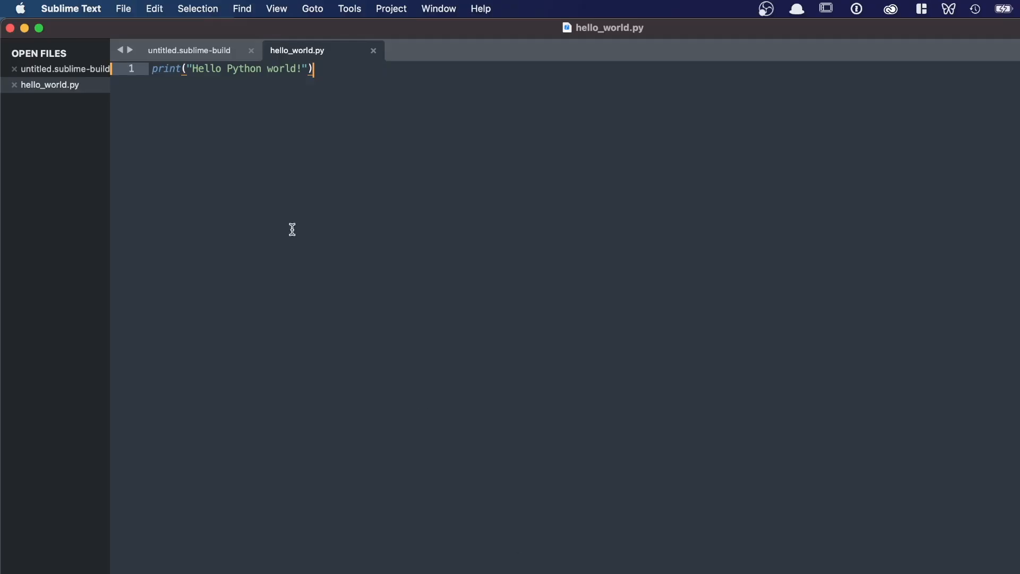
Step: Replace 'Python world!' with 'there!' so the line reads print("Hello there!")
double_click(243, 69)
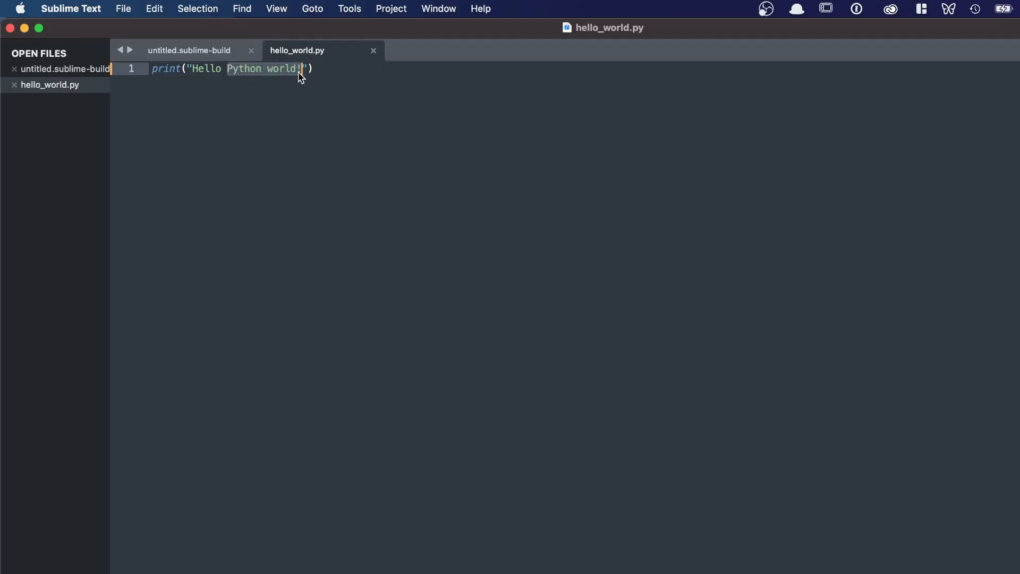
text(the)
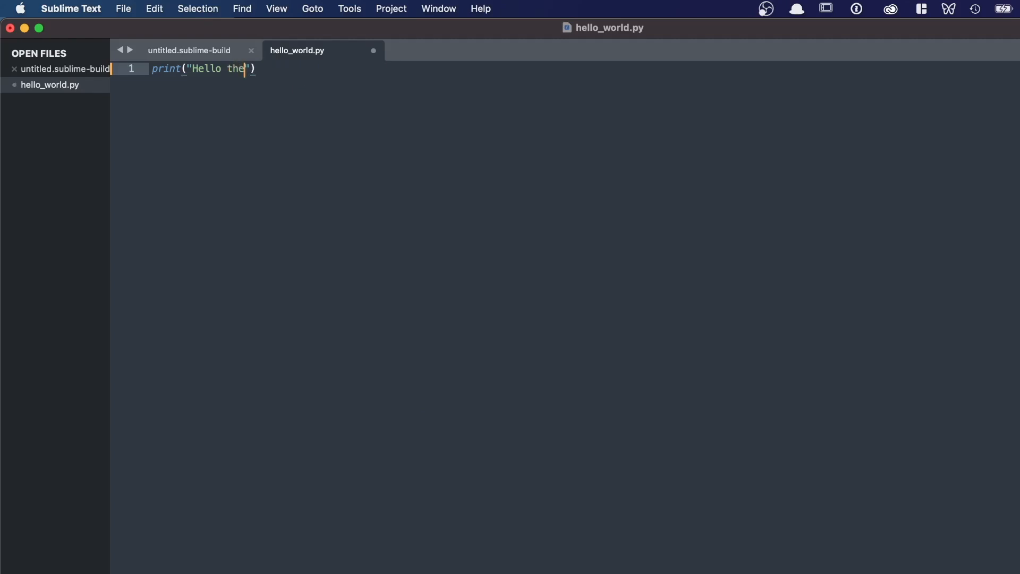
text(re!)
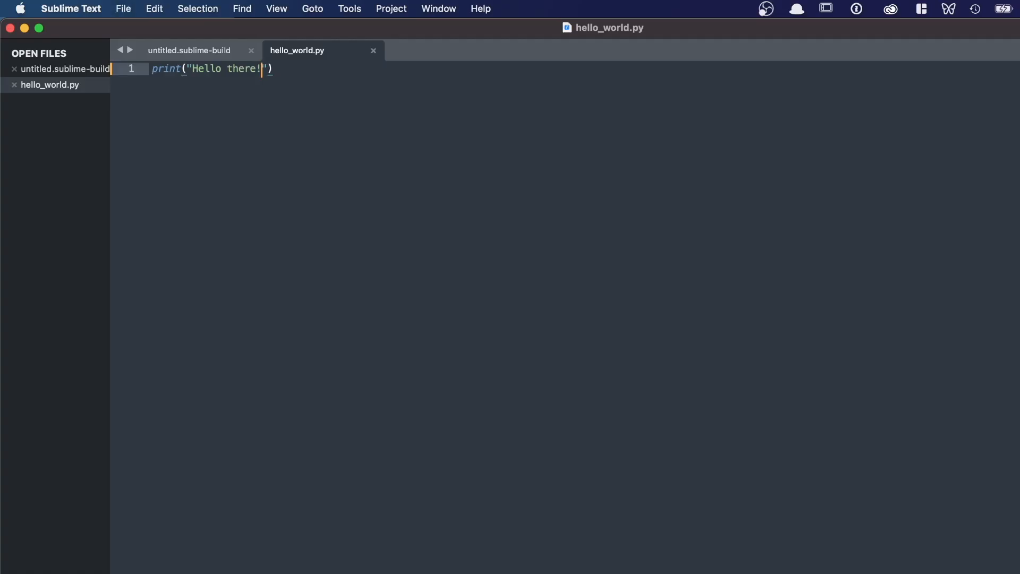
mouse_move(198, 327)
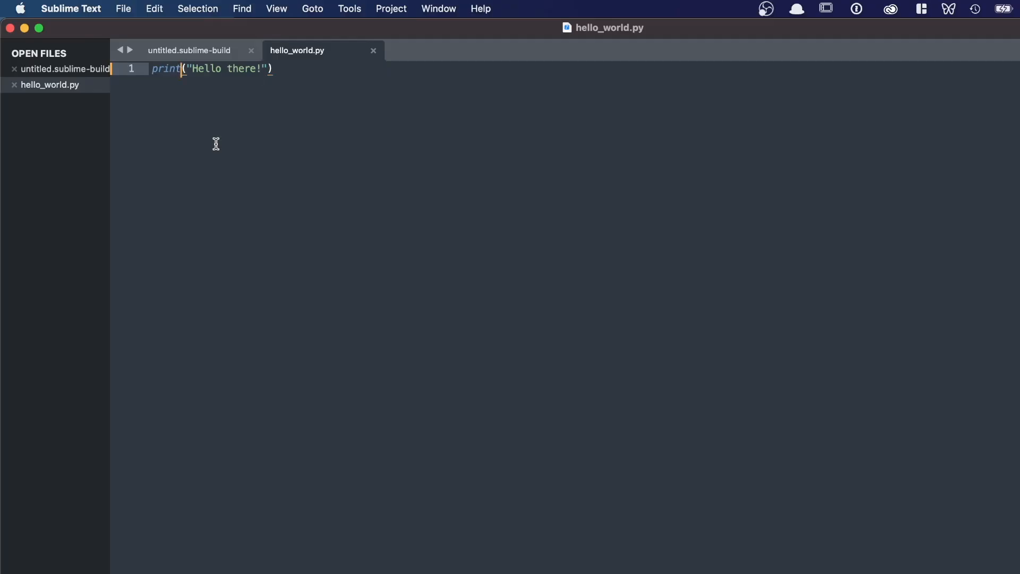
Step: Misspell print as printa in hello_world.py
text(a)
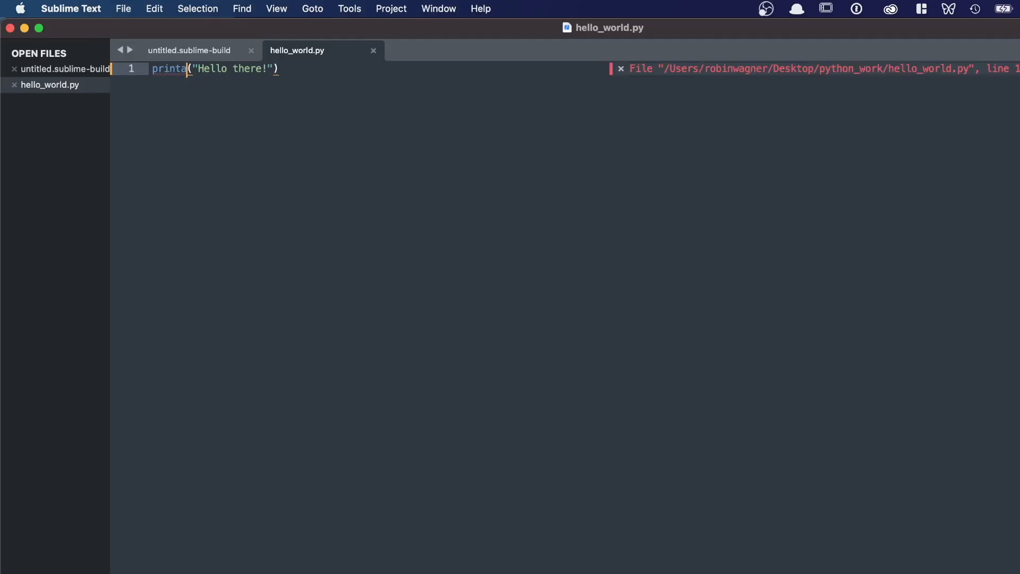
mouse_move(825, 143)
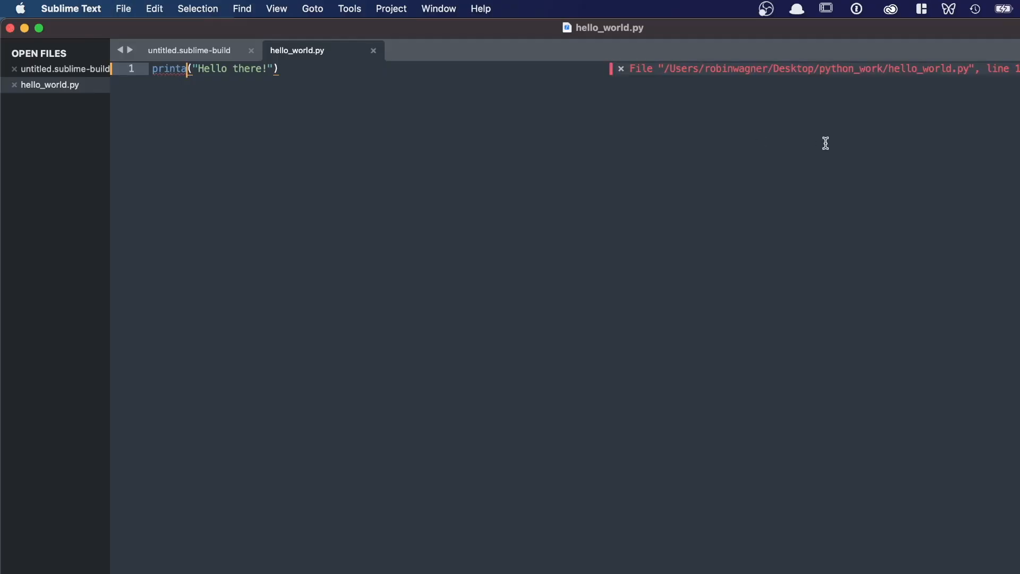
mouse_move(734, 98)
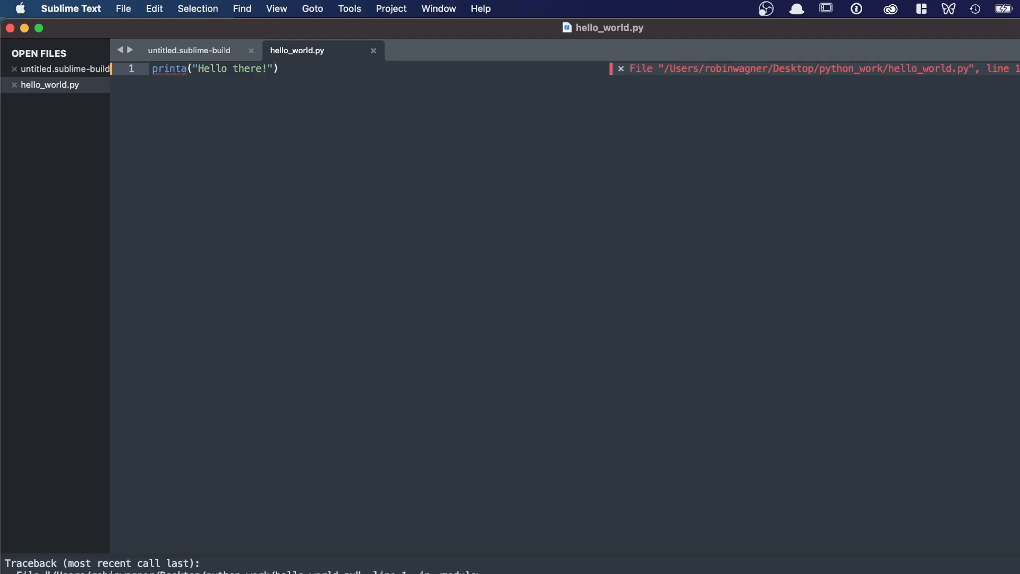
mouse_move(42, 566)
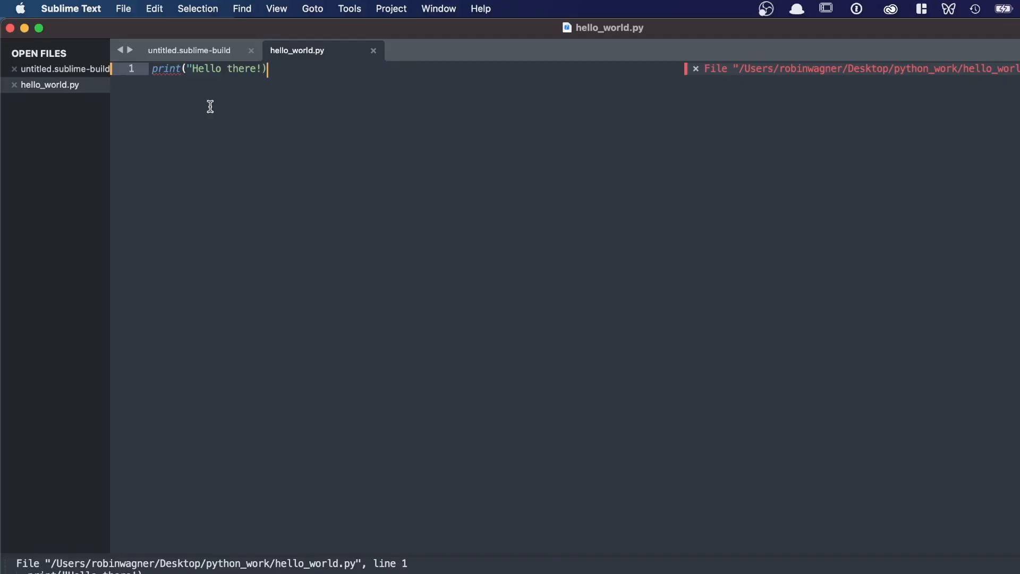
mouse_move(110, 529)
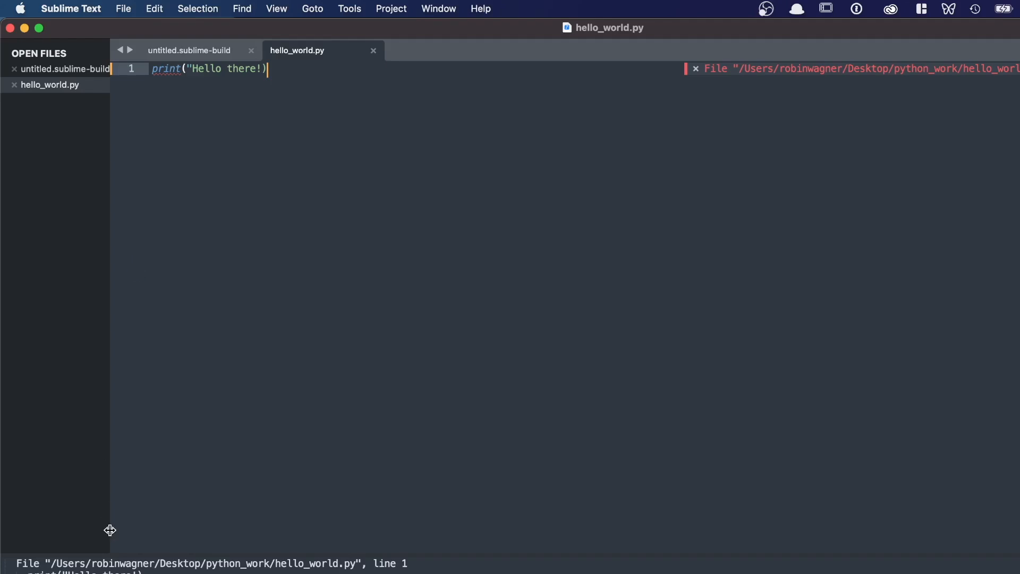